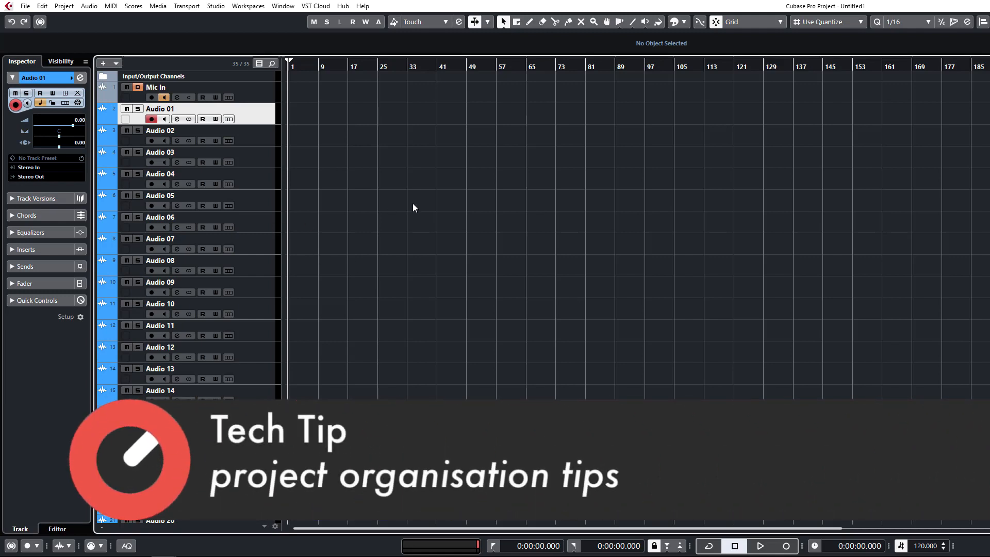
{"action": "mouse_move", "coordinate": [450, 273]}
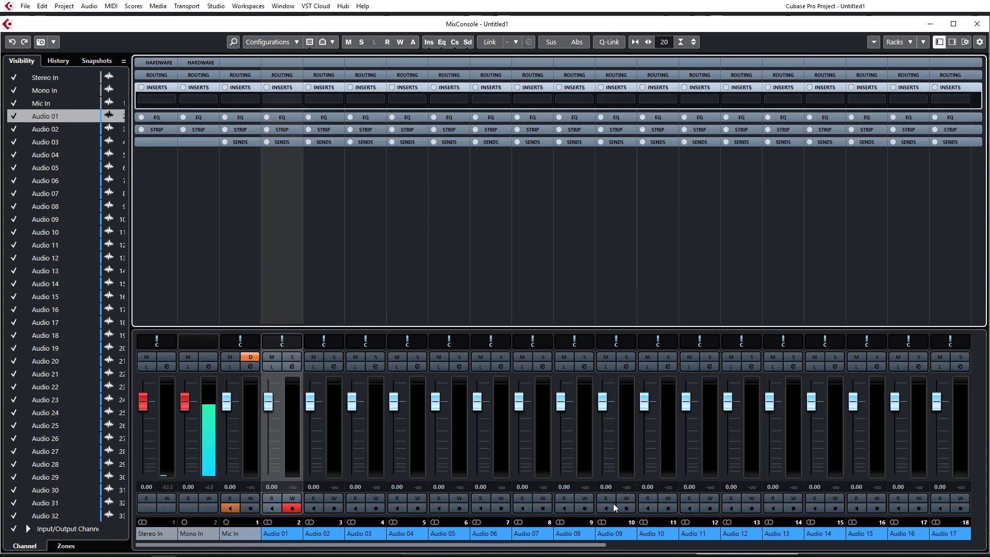
{"action": "mouse_move", "coordinate": [479, 281]}
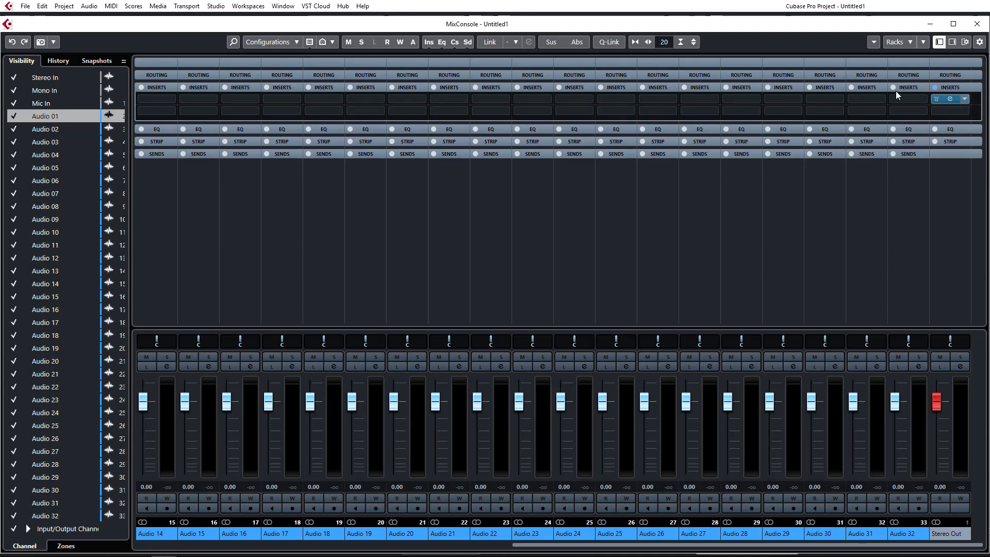
{"action": "mouse_move", "coordinate": [957, 98]}
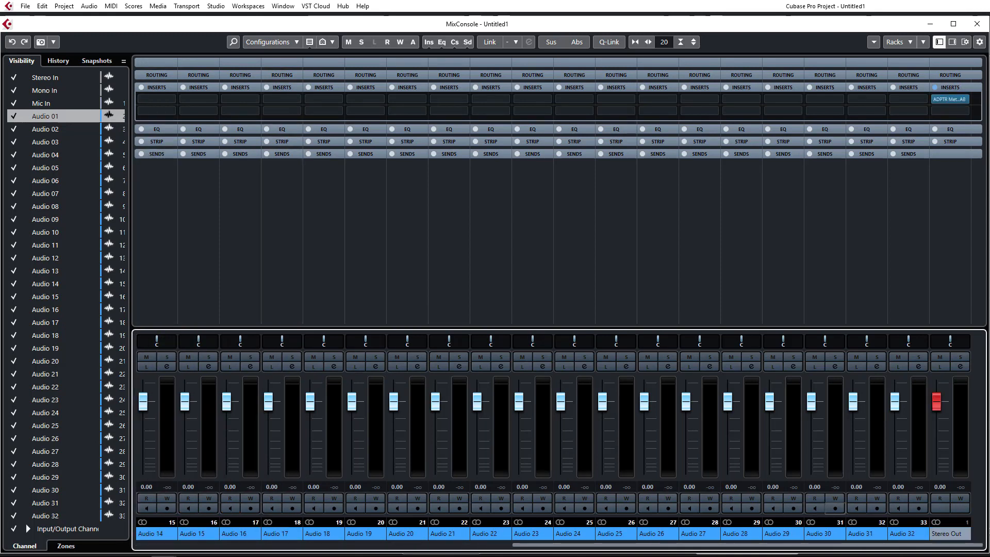
{"action": "mouse_move", "coordinate": [58, 93]}
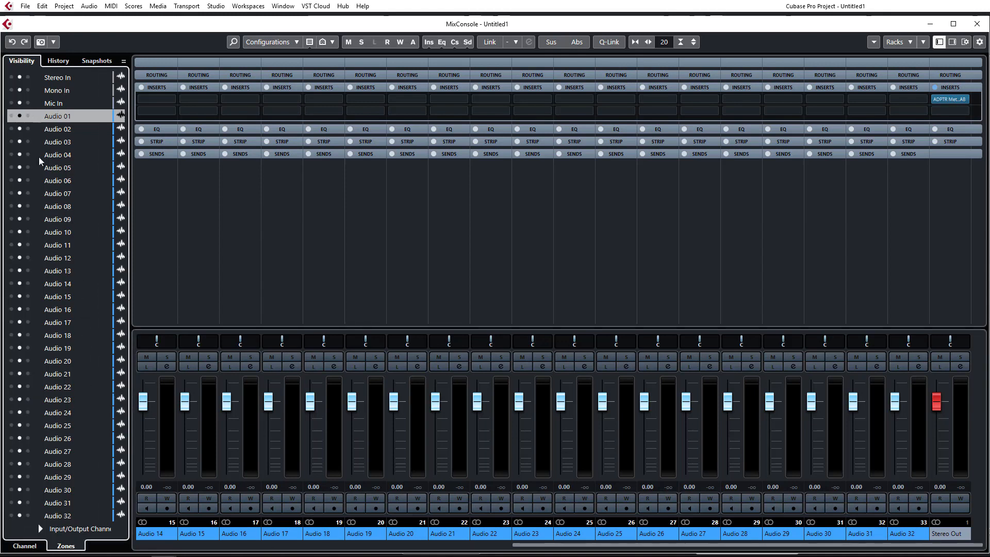
{"action": "mouse_move", "coordinate": [35, 516]}
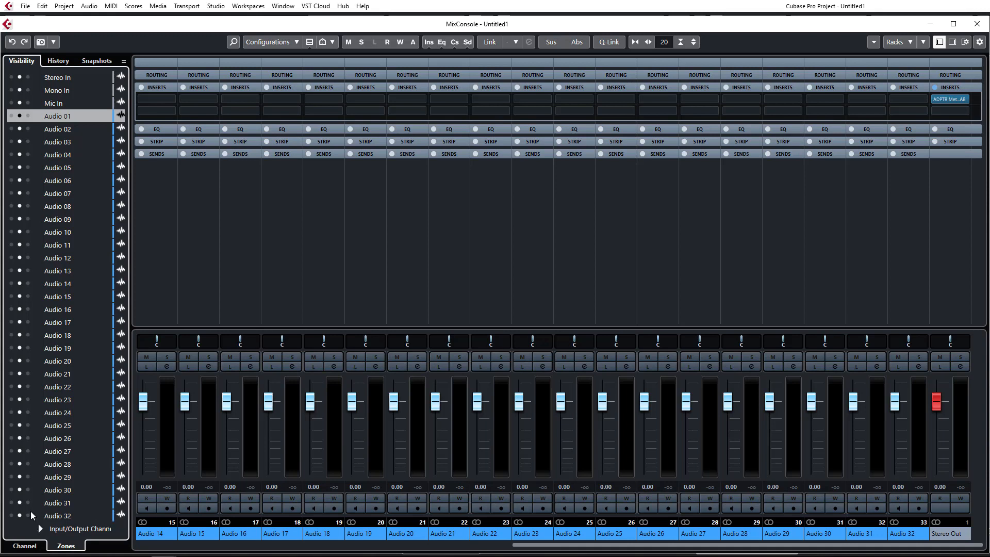
{"action": "mouse_move", "coordinate": [33, 530]}
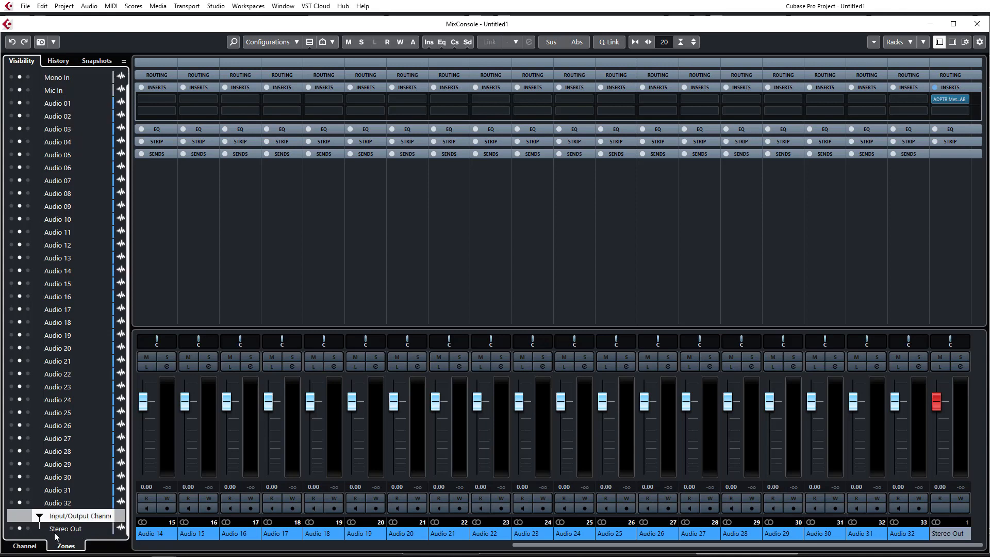
{"action": "mouse_move", "coordinate": [25, 532]}
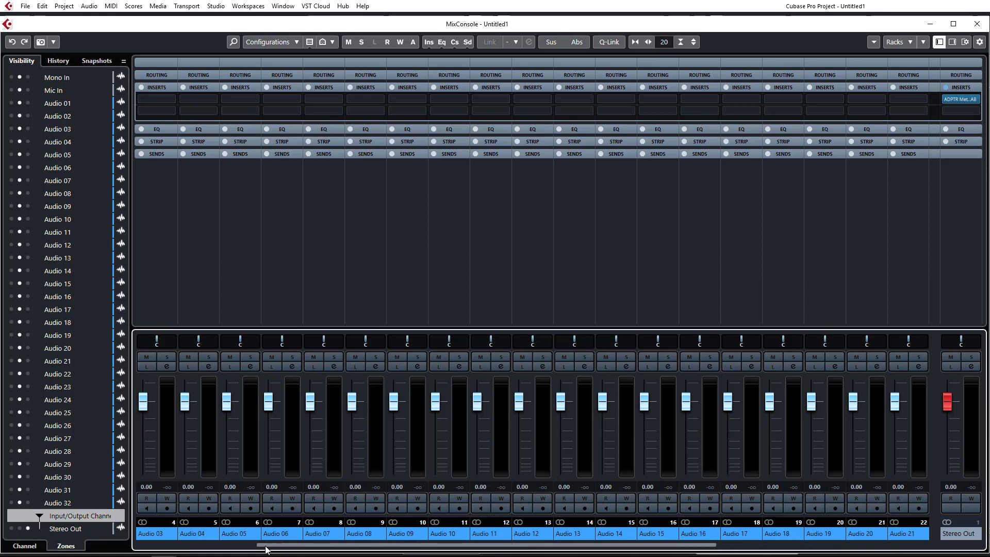
Show Stereo Out under Input/Output Channels in the MixConsole Visibility list, then close the mixer.
{"action": "left_click_drag", "start_coordinate": [265, 545], "coordinate": [600, 545]}
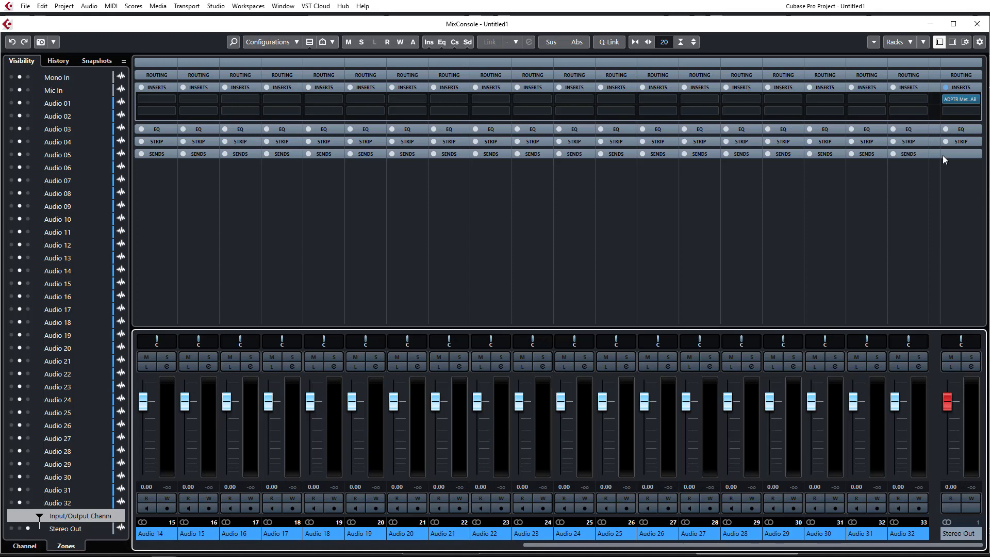
{"action": "mouse_move", "coordinate": [500, 549]}
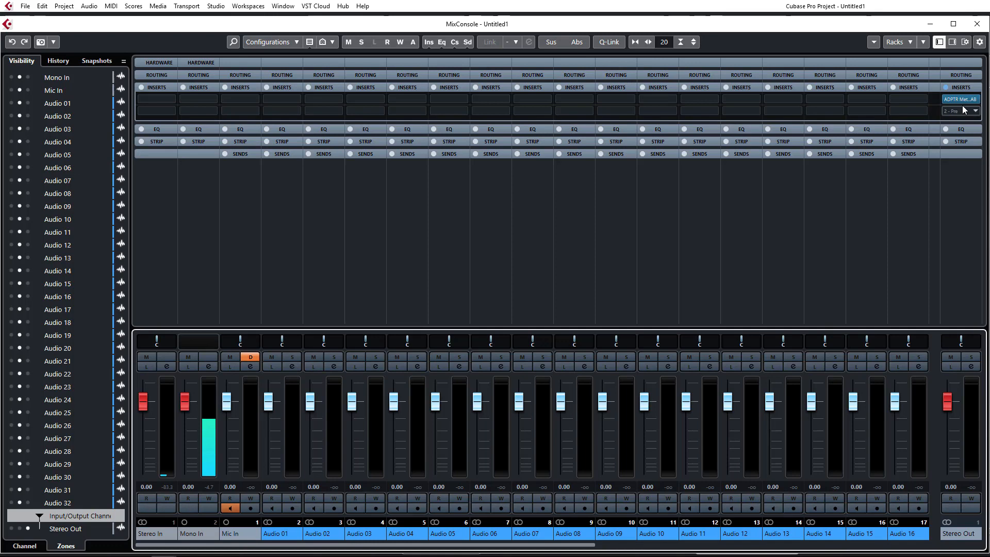
{"action": "left_click", "coordinate": [956, 98]}
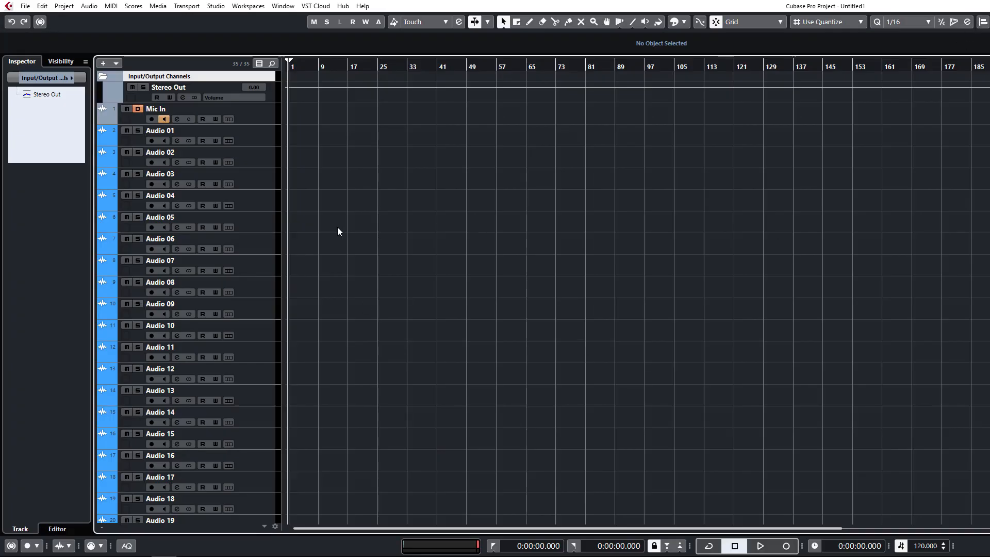
Add eight group tracks (Group 1–8) through the track list's Add Track menu.
{"action": "scroll", "scroll_direction": "down", "scroll_amount": 3}
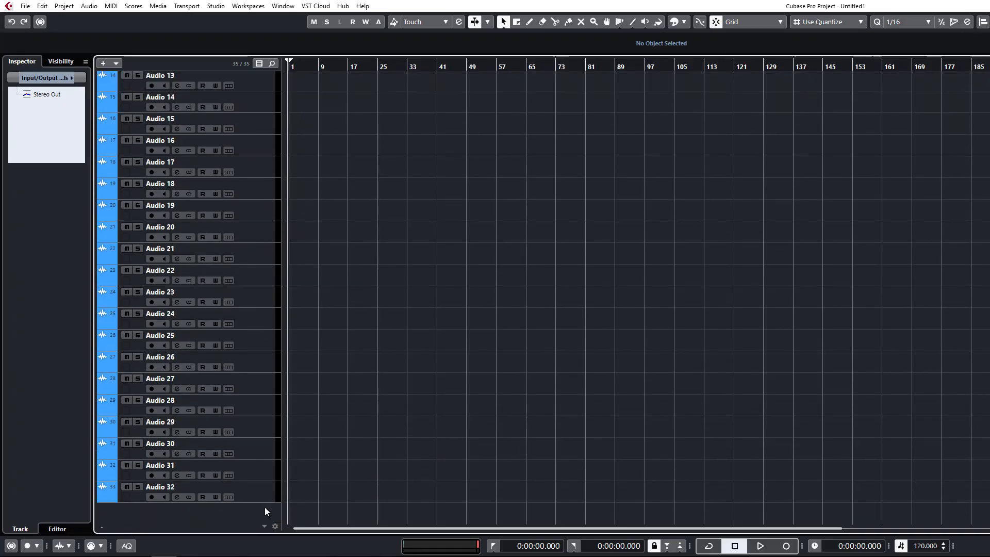
{"action": "right_click", "coordinate": [169, 487]}
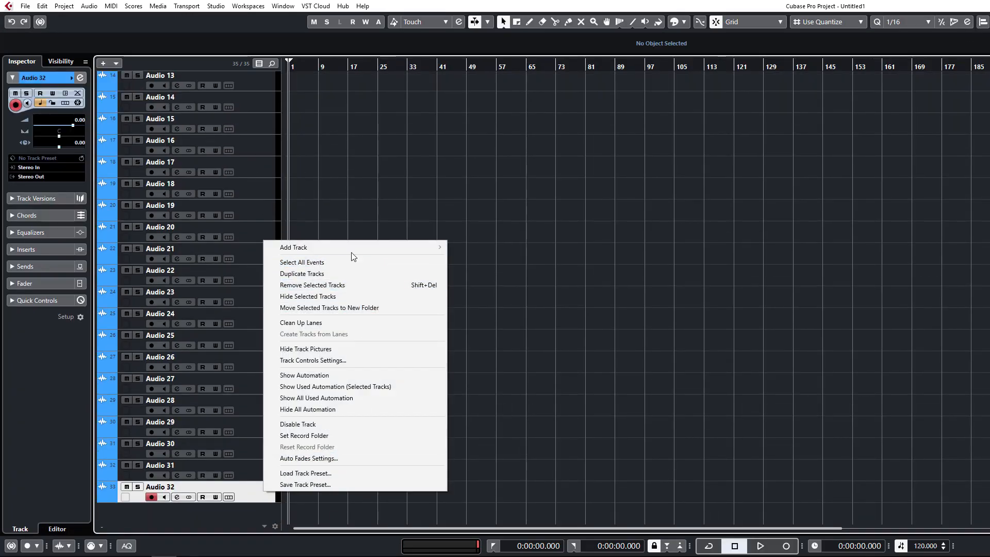
{"action": "mouse_move", "coordinate": [314, 247]}
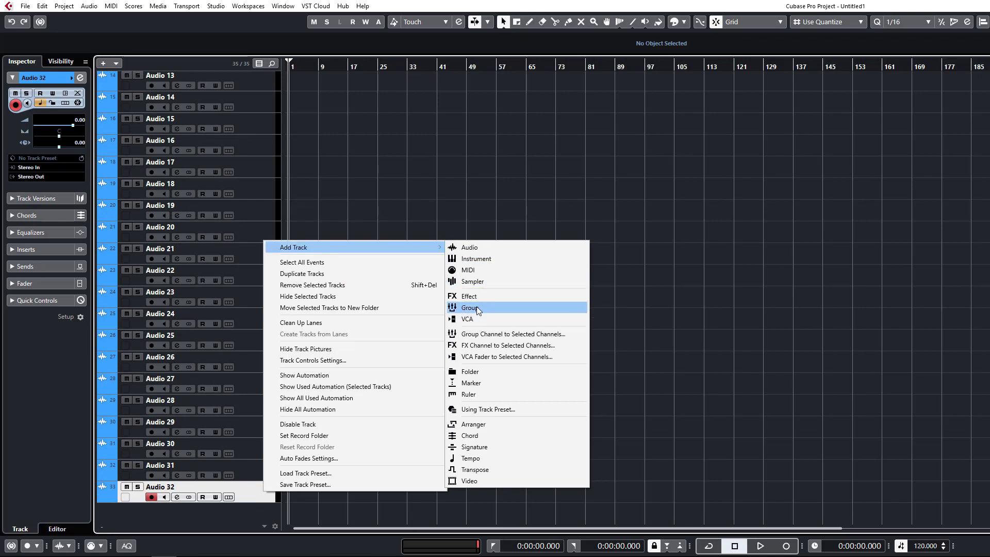
{"action": "mouse_move", "coordinate": [478, 333]}
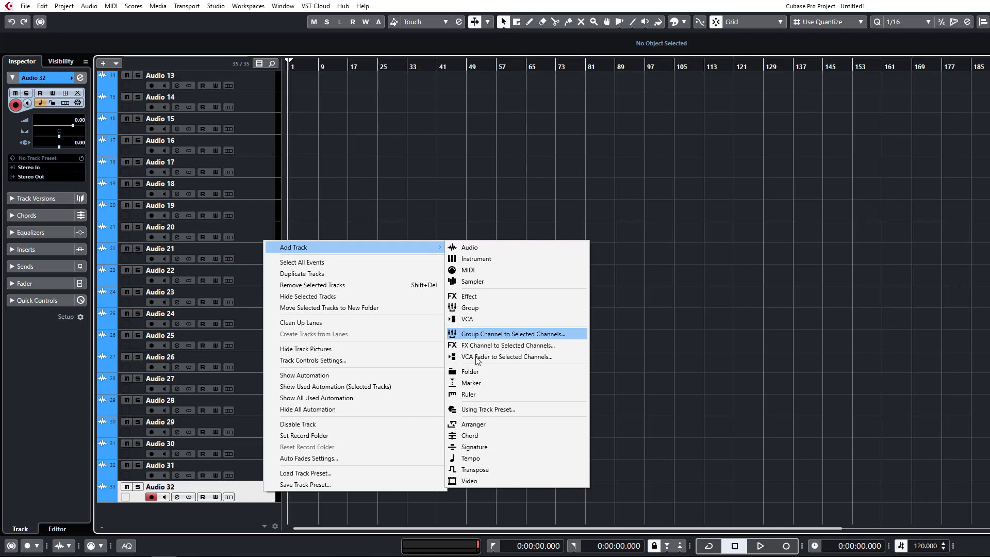
{"action": "left_click", "coordinate": [470, 308]}
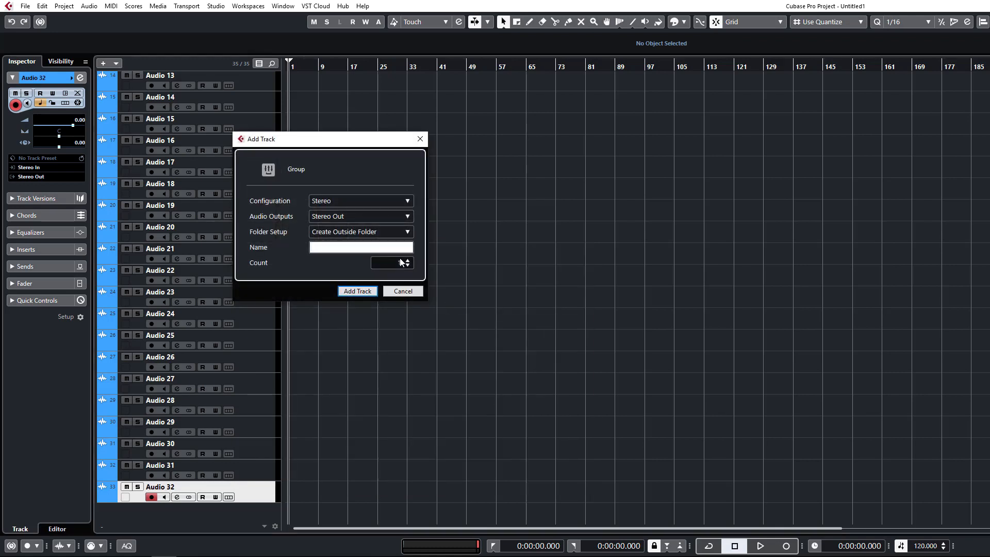
{"action": "left_click", "coordinate": [409, 260]}
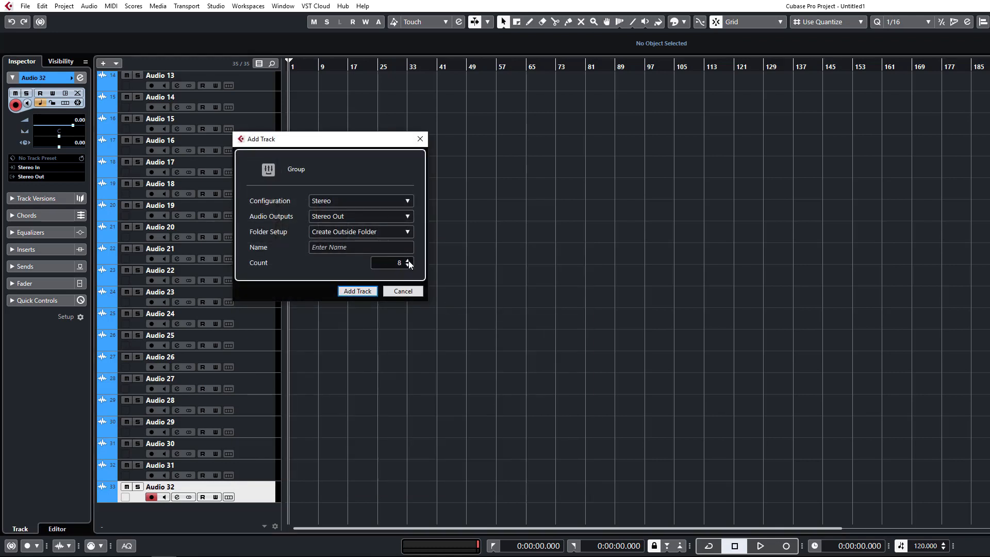
{"action": "left_click", "coordinate": [357, 291]}
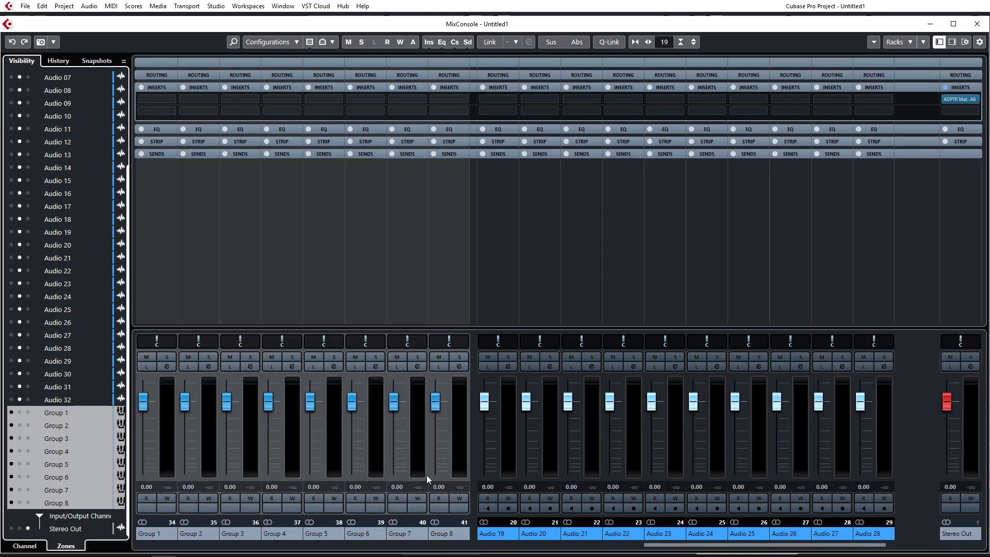
{"action": "mouse_move", "coordinate": [247, 250]}
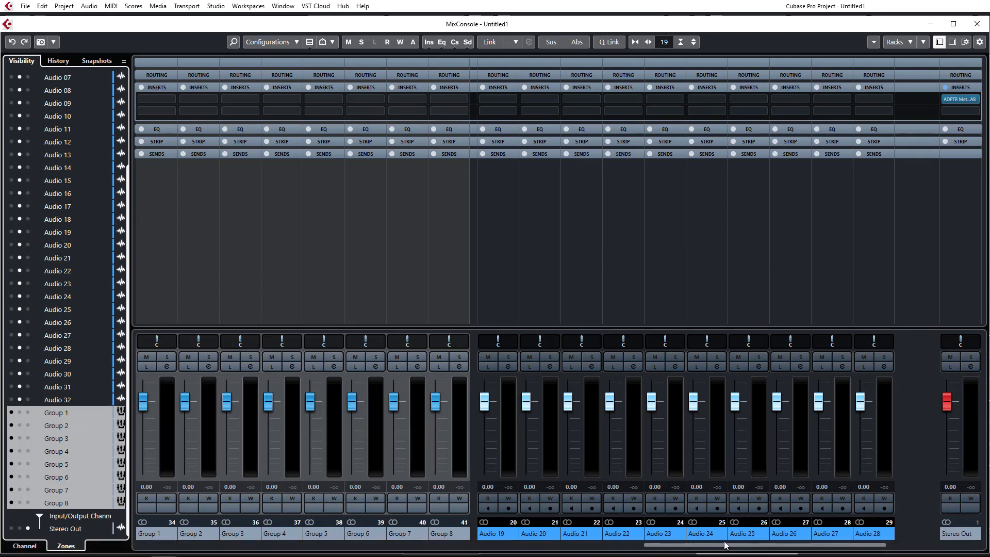
Scroll the MixConsole across Group 1–8, then close the mixer window.
{"action": "scroll", "scroll_direction": "right", "scroll_amount": 3}
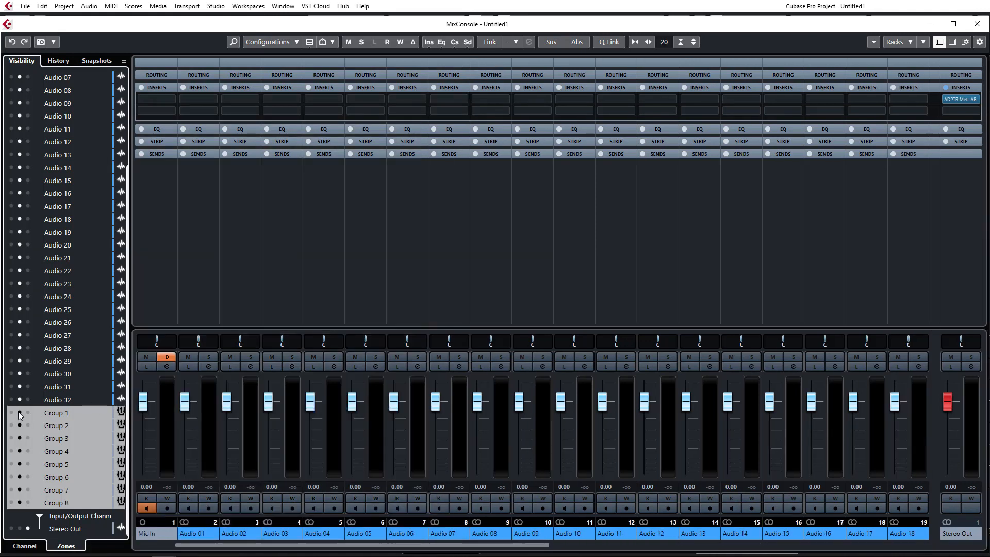
{"action": "mouse_move", "coordinate": [748, 391]}
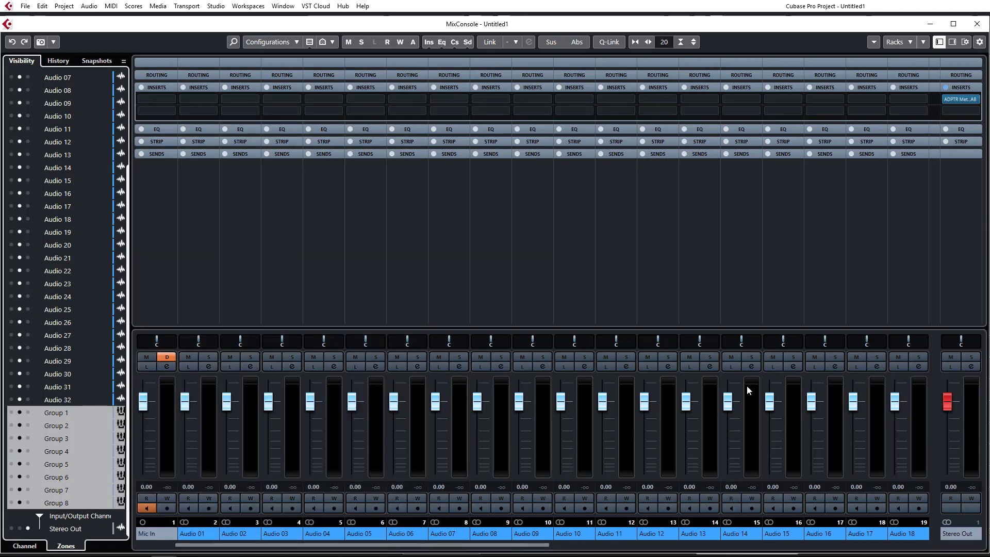
{"action": "mouse_move", "coordinate": [227, 99]}
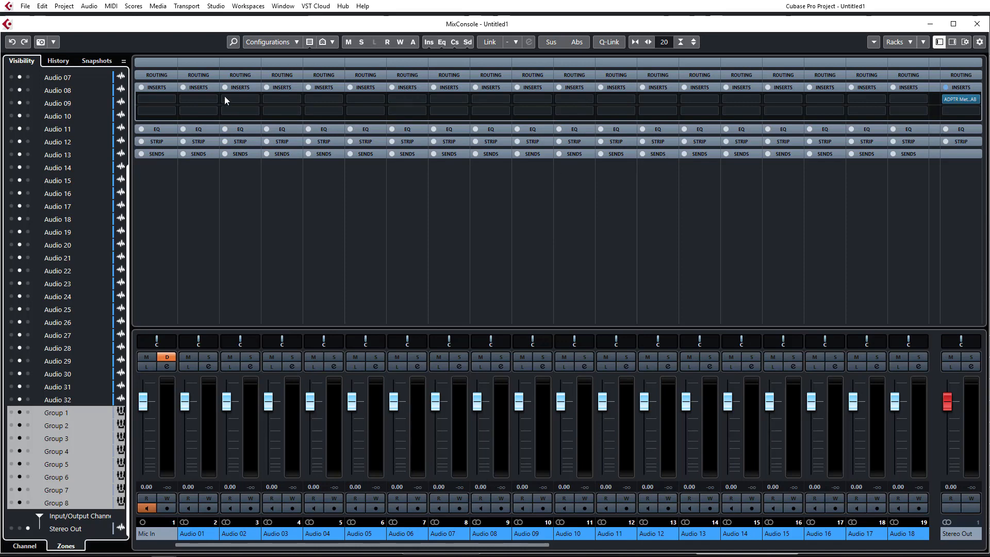
{"action": "left_click", "coordinate": [248, 5]}
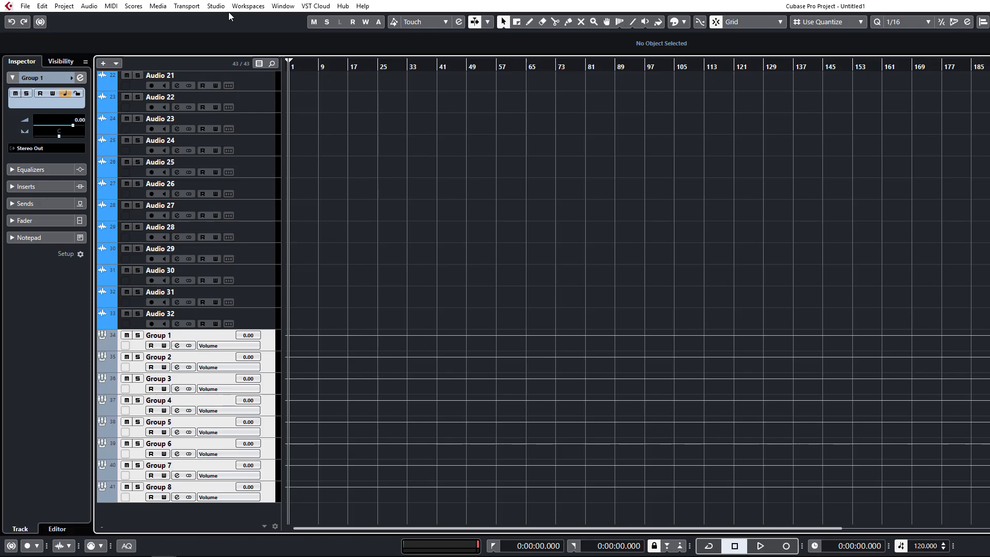
Open the MixConsole and a second mixer window, review the channels, then close the mixer.
{"action": "left_click", "coordinate": [215, 6]}
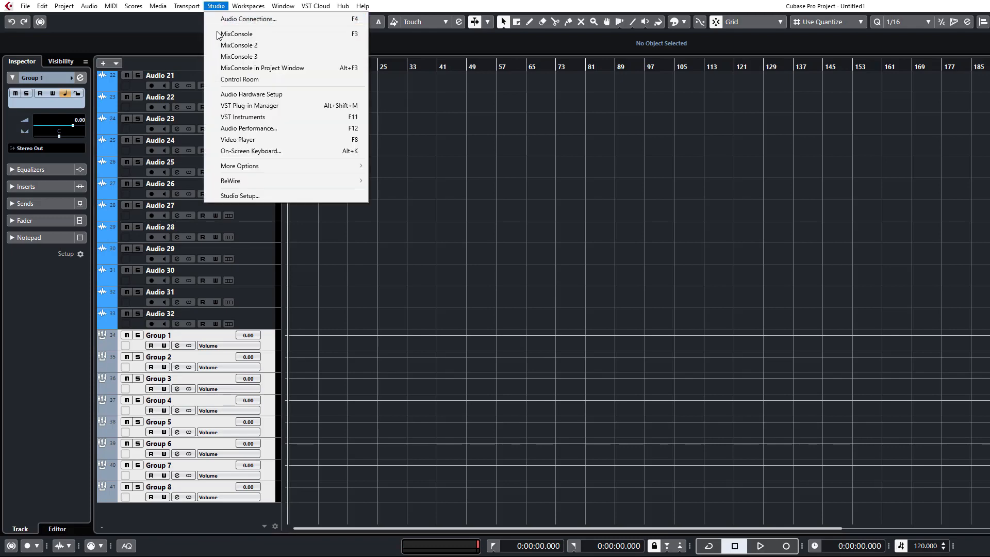
{"action": "left_click", "coordinate": [239, 33]}
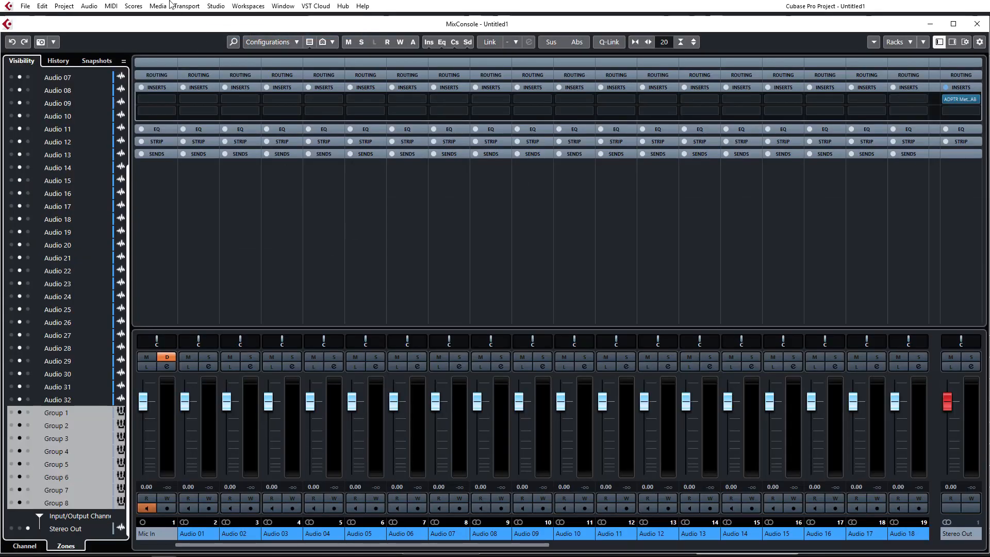
{"action": "left_click", "coordinate": [216, 5]}
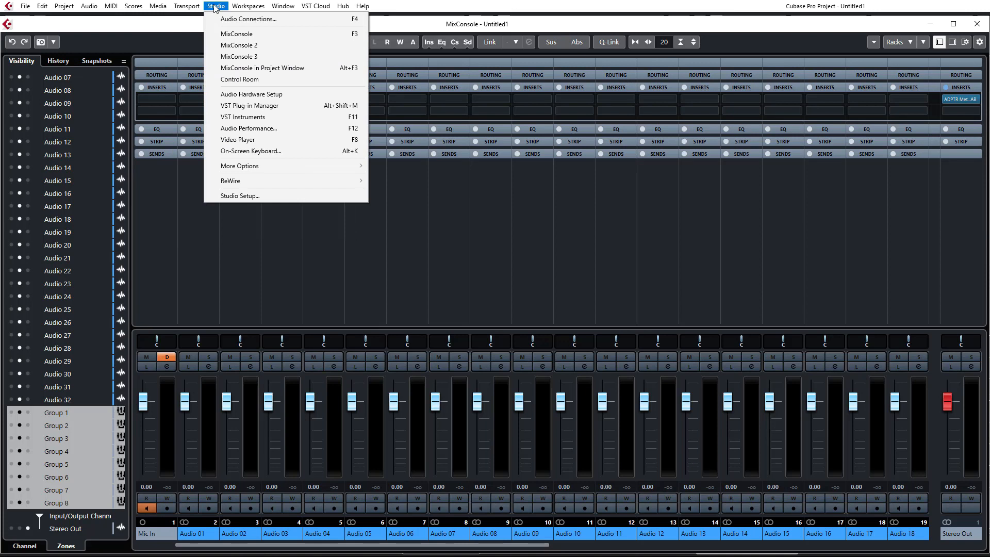
{"action": "mouse_move", "coordinate": [281, 447]}
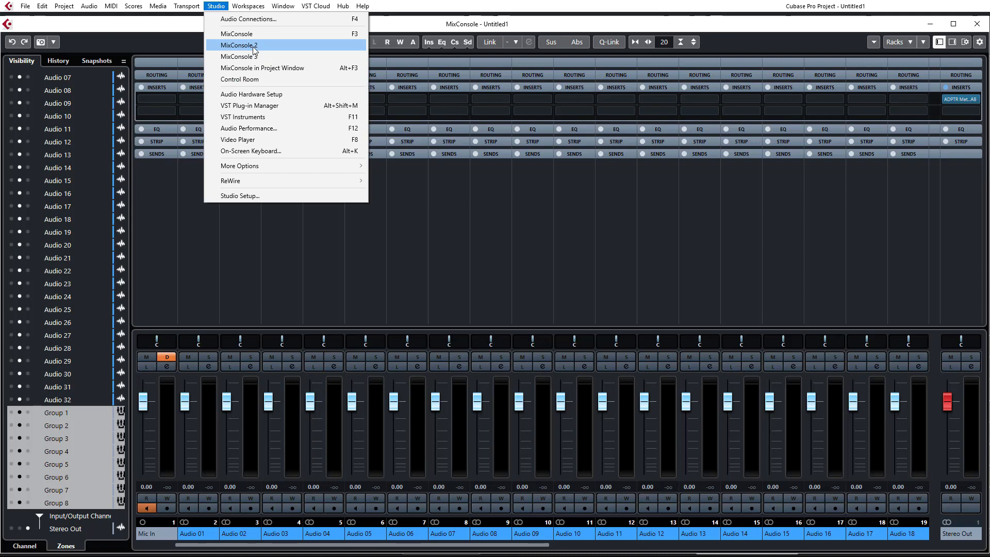
{"action": "left_click", "coordinate": [245, 45]}
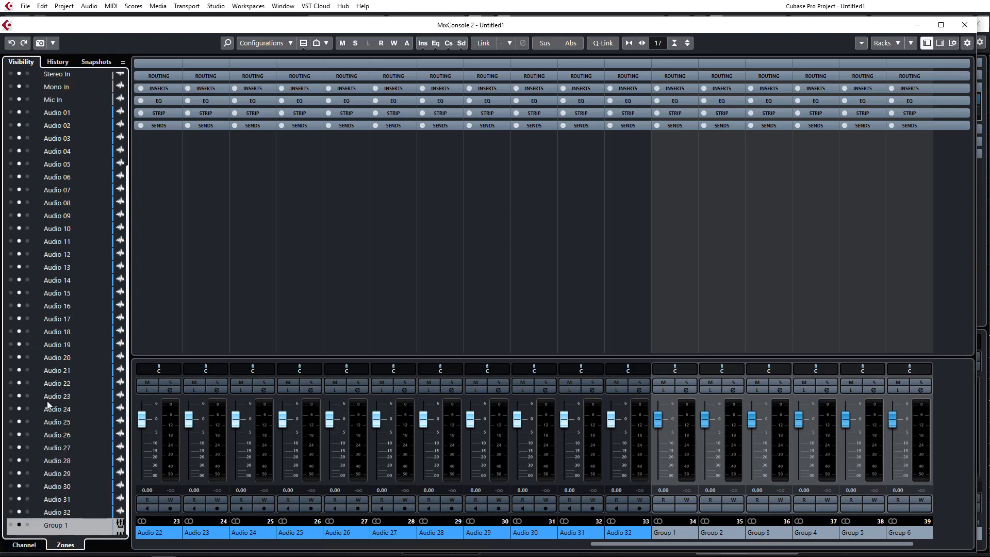
{"action": "scroll", "scroll_direction": "down", "scroll_amount": 3}
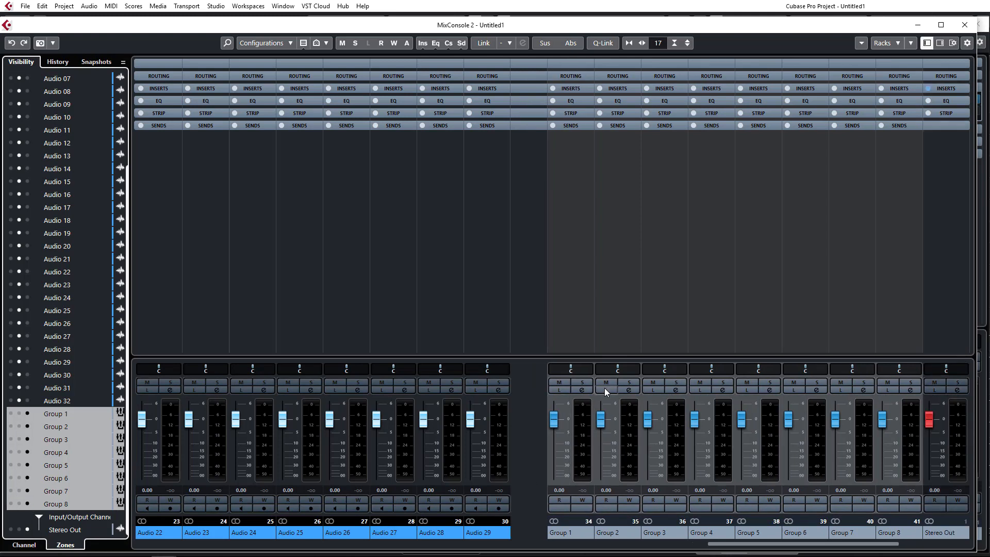
{"action": "mouse_move", "coordinate": [948, 42]}
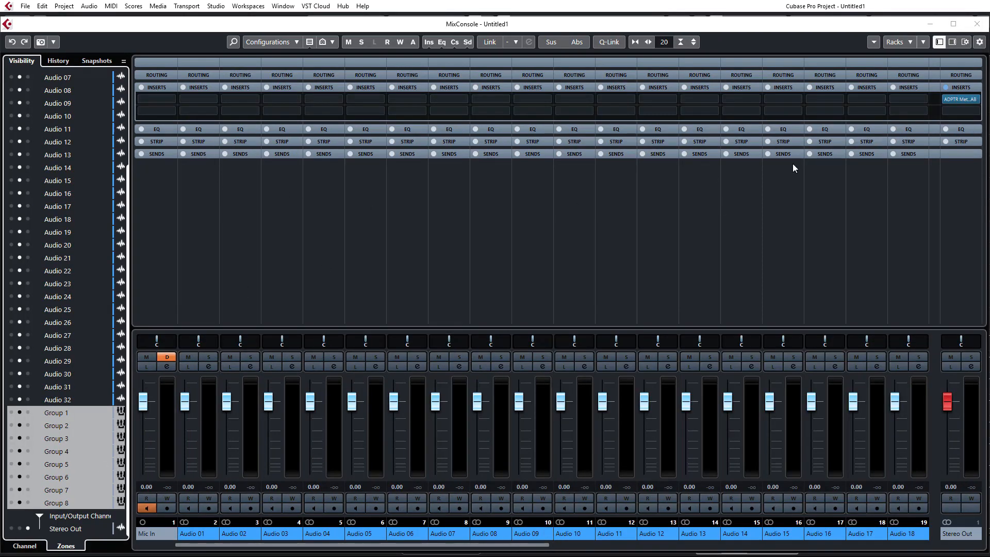
{"action": "mouse_move", "coordinate": [832, 40]}
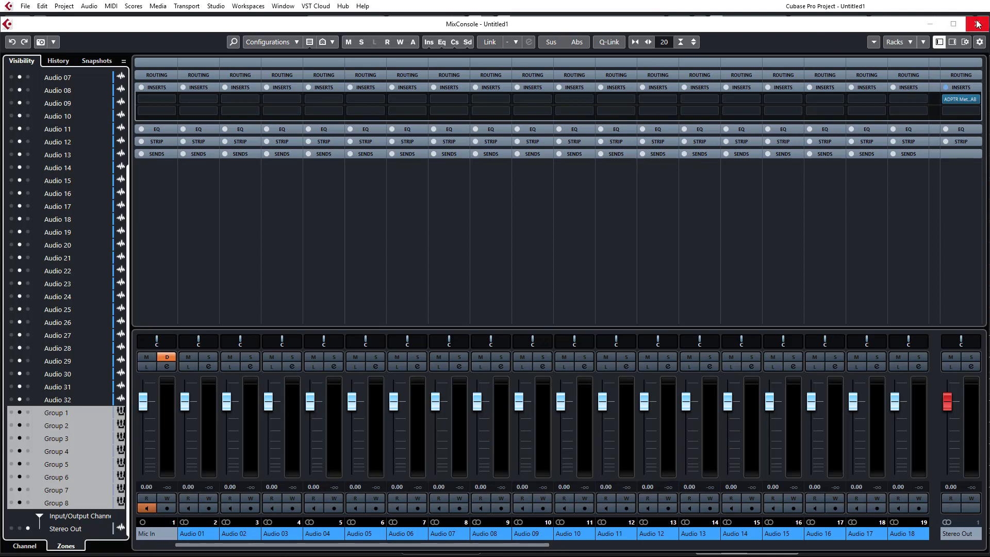
{"action": "left_click", "coordinate": [979, 24]}
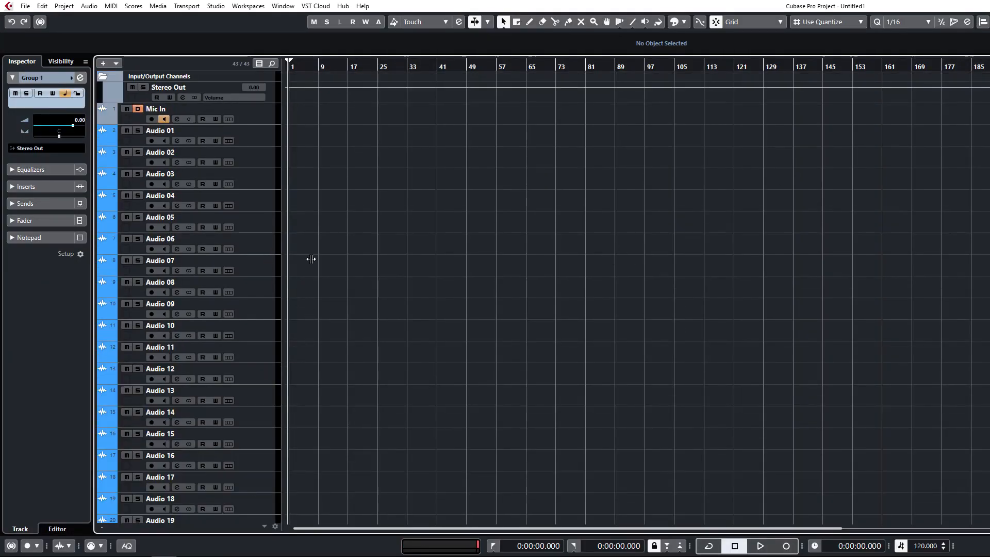
{"action": "mouse_move", "coordinate": [109, 141]}
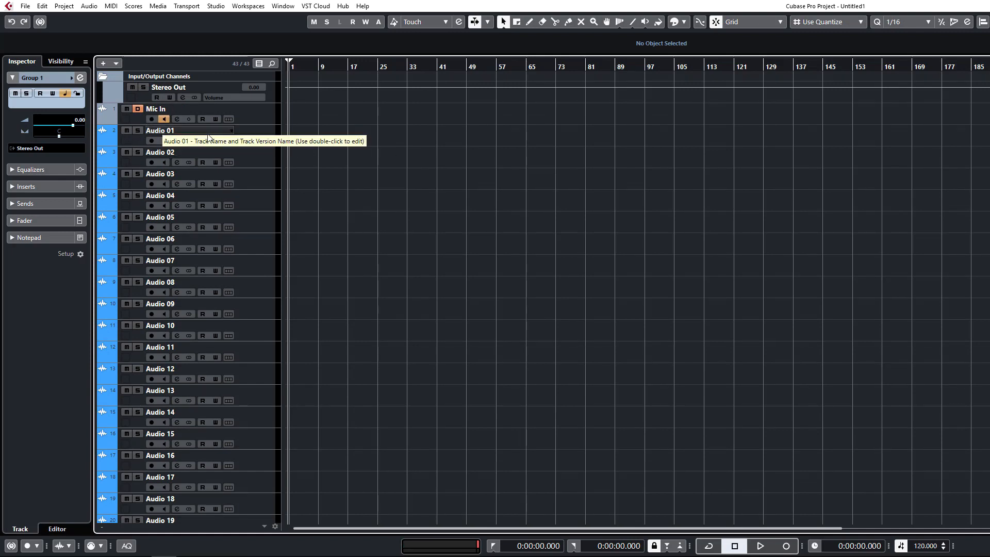
{"action": "mouse_move", "coordinate": [309, 200]}
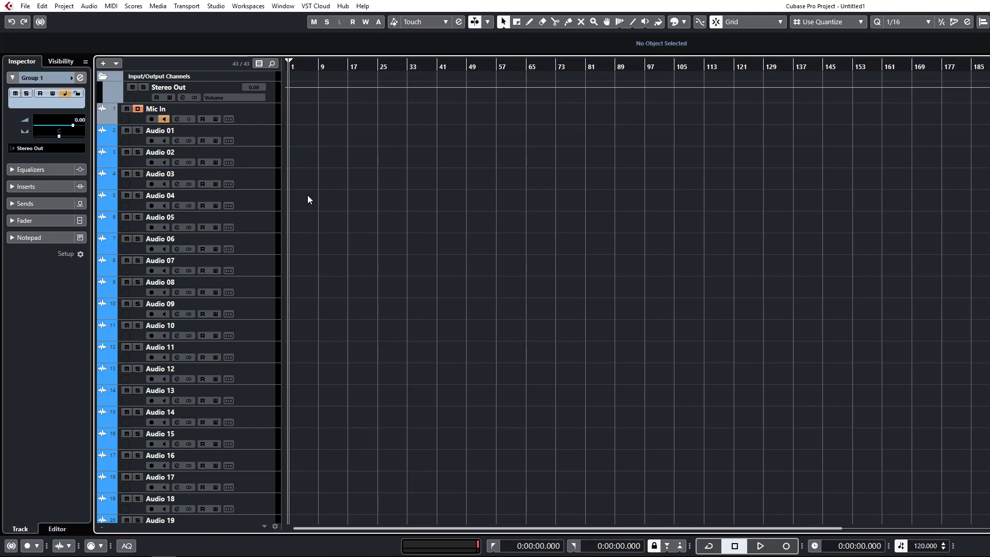
{"action": "mouse_move", "coordinate": [180, 132]}
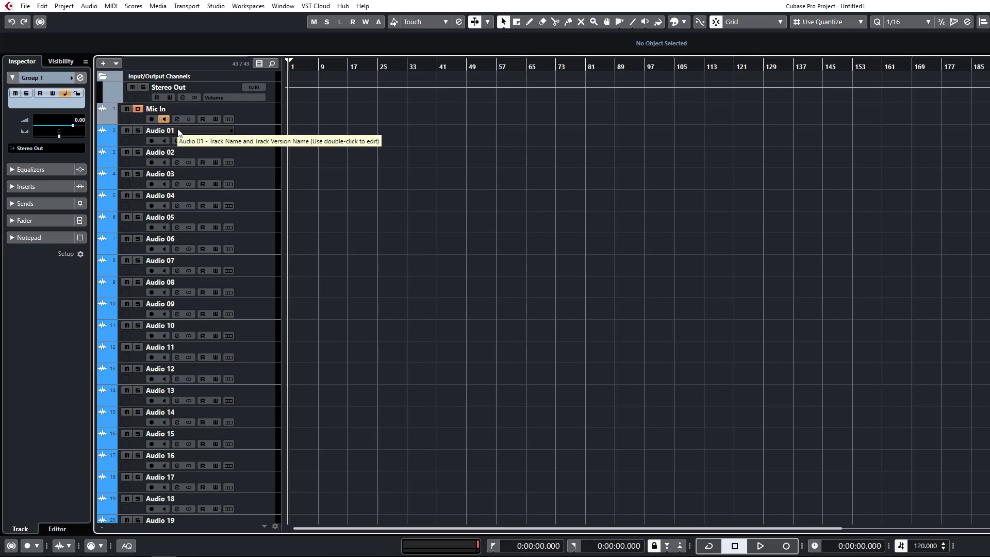
Rename Audio 01–08 to Kick, Snare, Hihat, Cls Hat, Open Hihat, Toms, Percussion, Loop, and select them.
{"action": "left_click", "coordinate": [171, 130]}
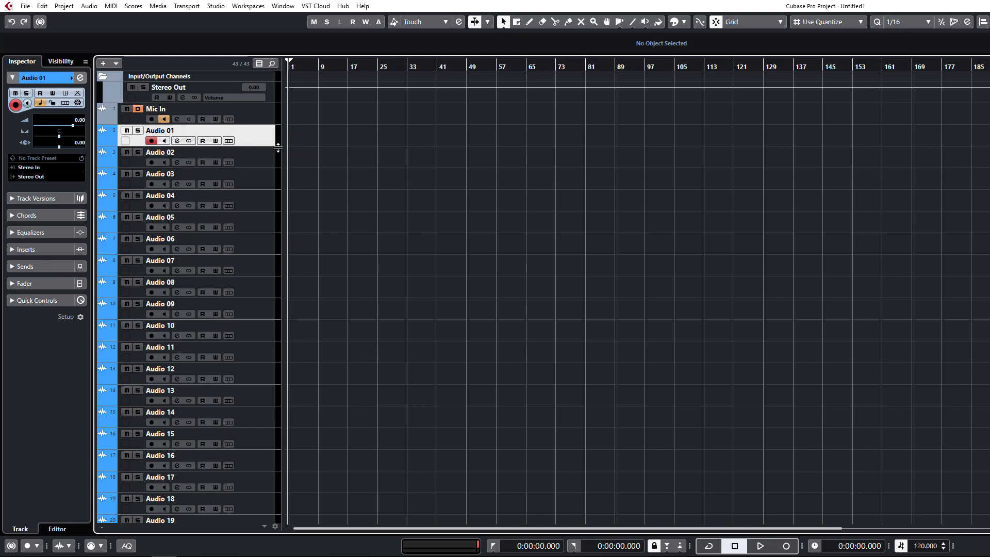
{"action": "mouse_move", "coordinate": [162, 133]}
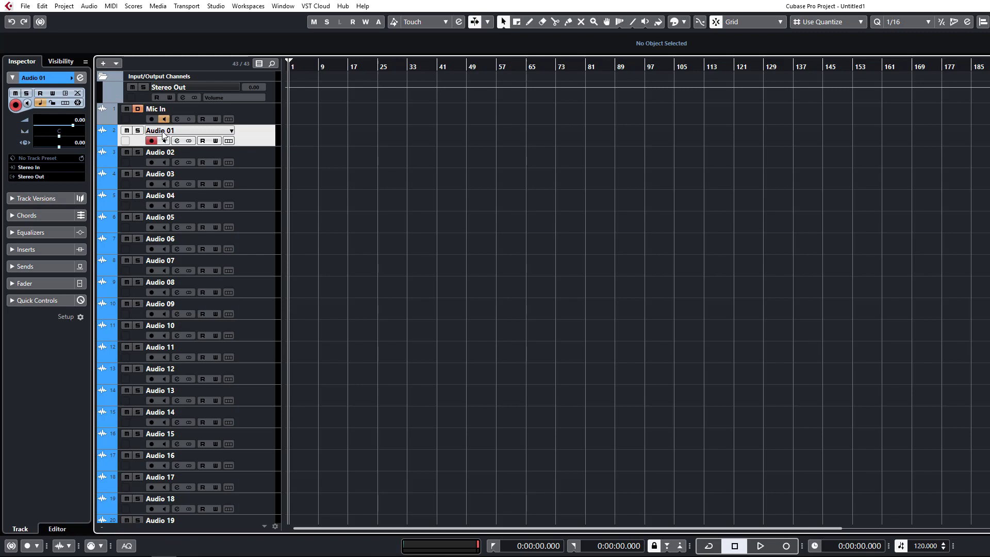
{"action": "double_click", "coordinate": [160, 130]}
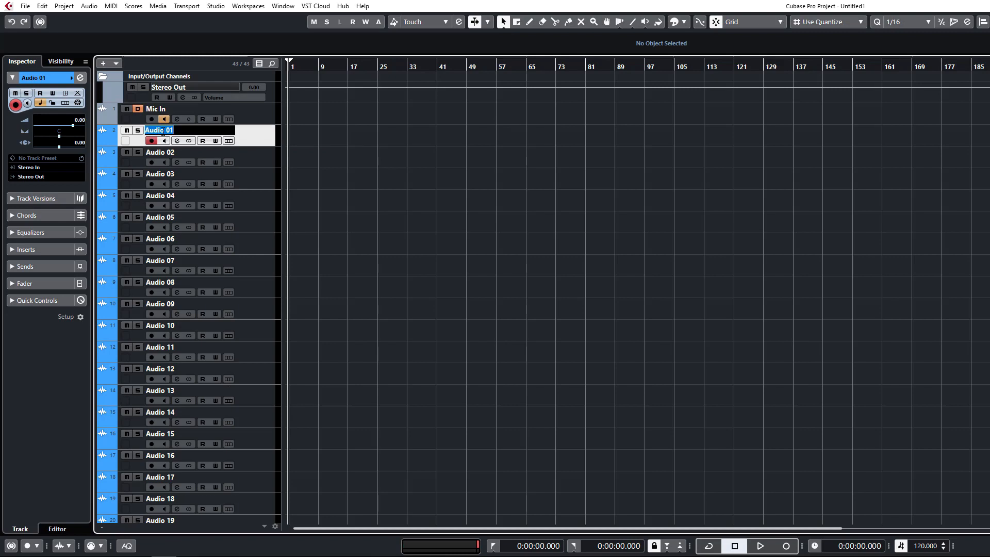
{"action": "type", "text": "Kick"}
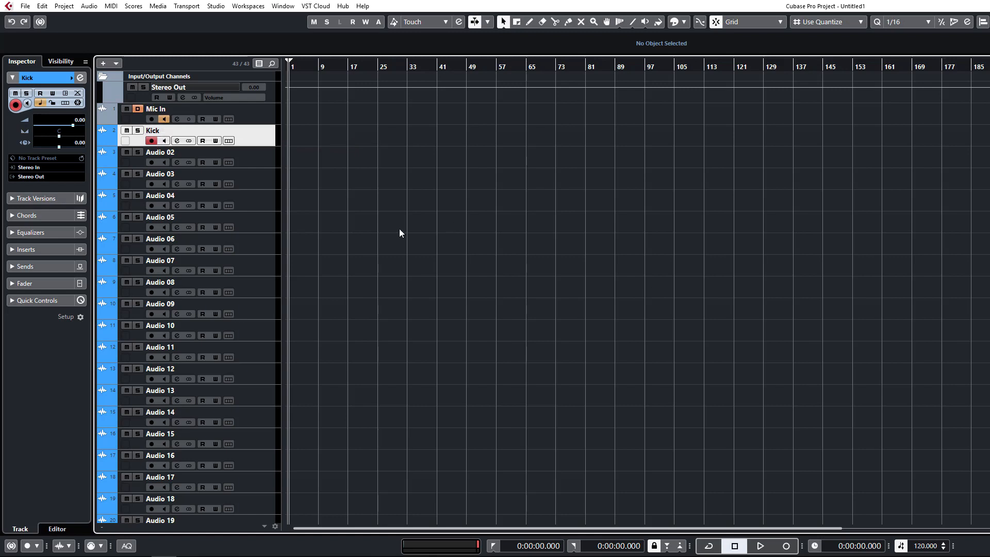
{"action": "left_click", "coordinate": [160, 152]}
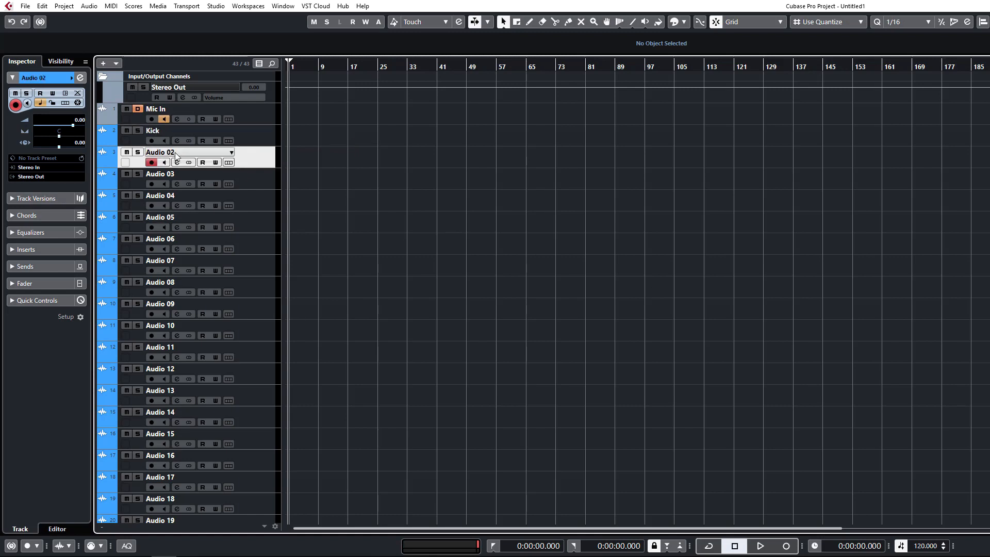
{"action": "type", "text": "Snare"}
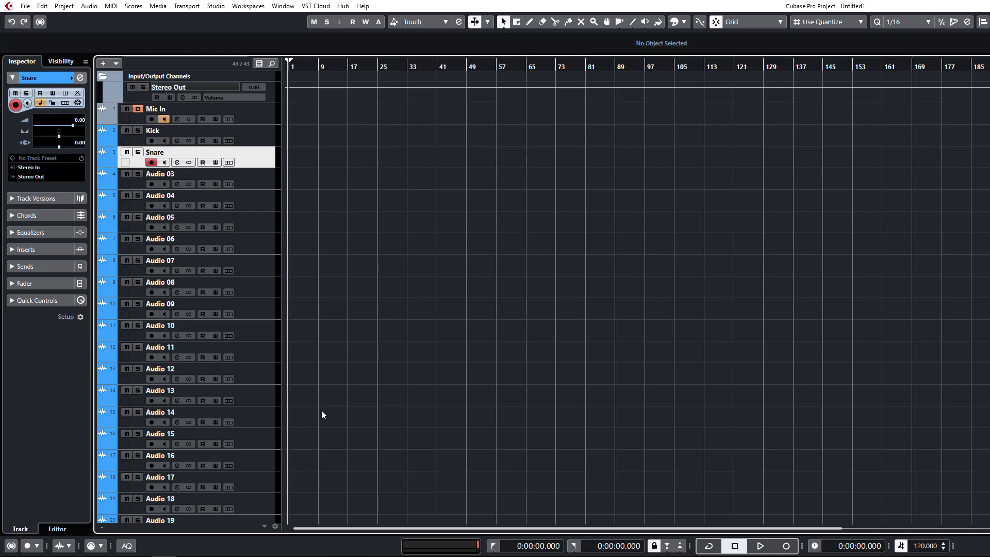
{"action": "left_click", "coordinate": [160, 174]}
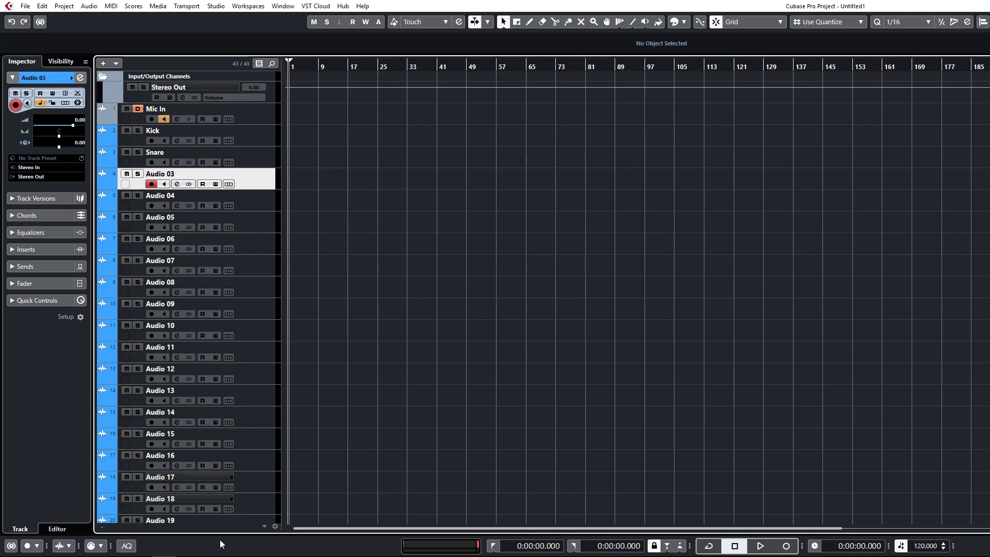
{"action": "double_click", "coordinate": [159, 174]}
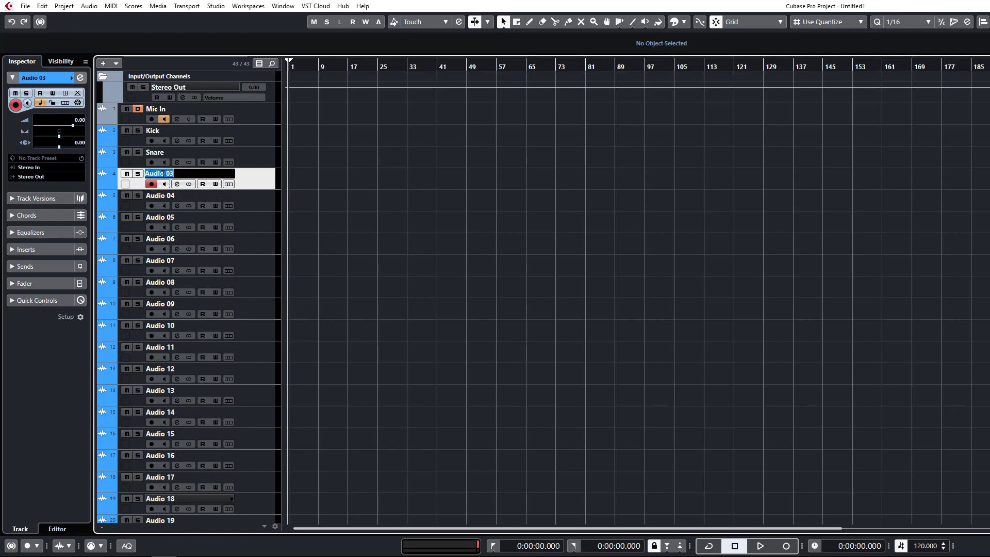
{"action": "type", "text": "Hihat"}
{"action": "left_click", "coordinate": [189, 195]}
{"action": "type", "text": "Cls Hat"}
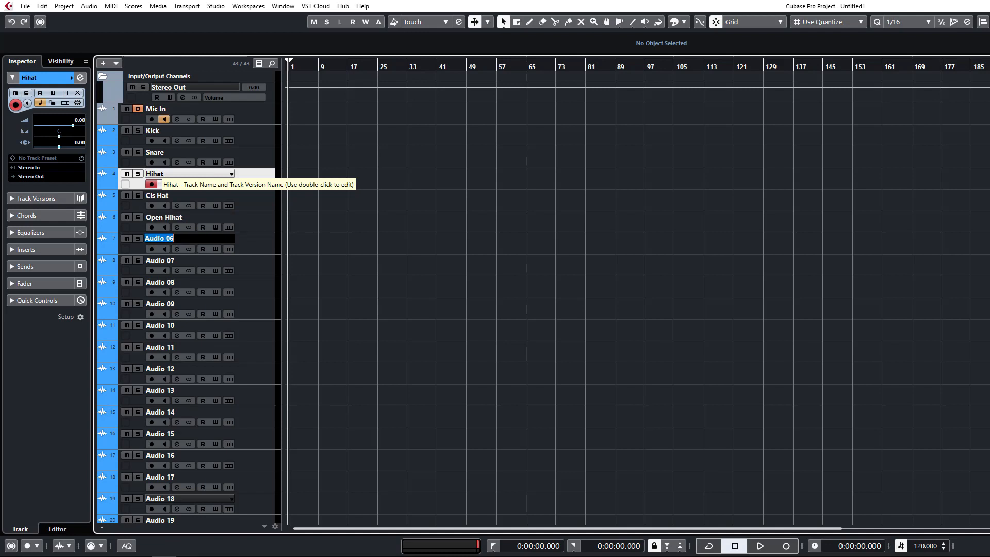
{"action": "type", "text": "Toms"}
{"action": "left_click", "coordinate": [190, 260]}
{"action": "type", "text": "Percussion"}
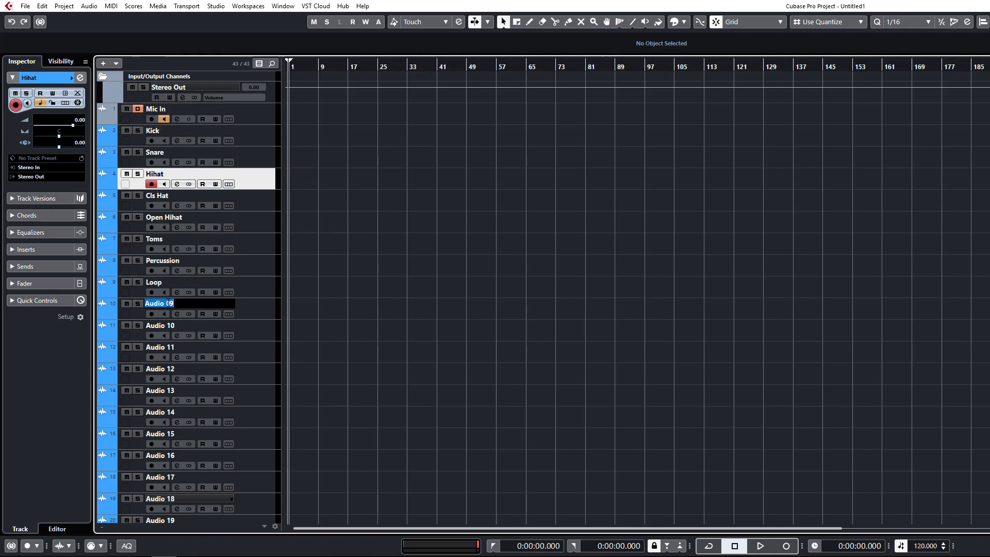
{"action": "left_click", "coordinate": [317, 320]}
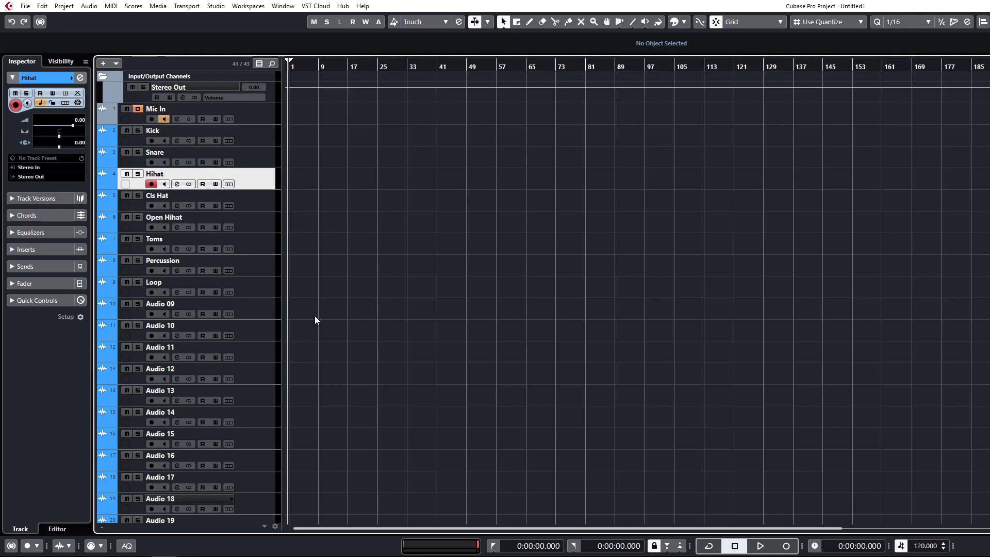
{"action": "left_click", "coordinate": [155, 131]}
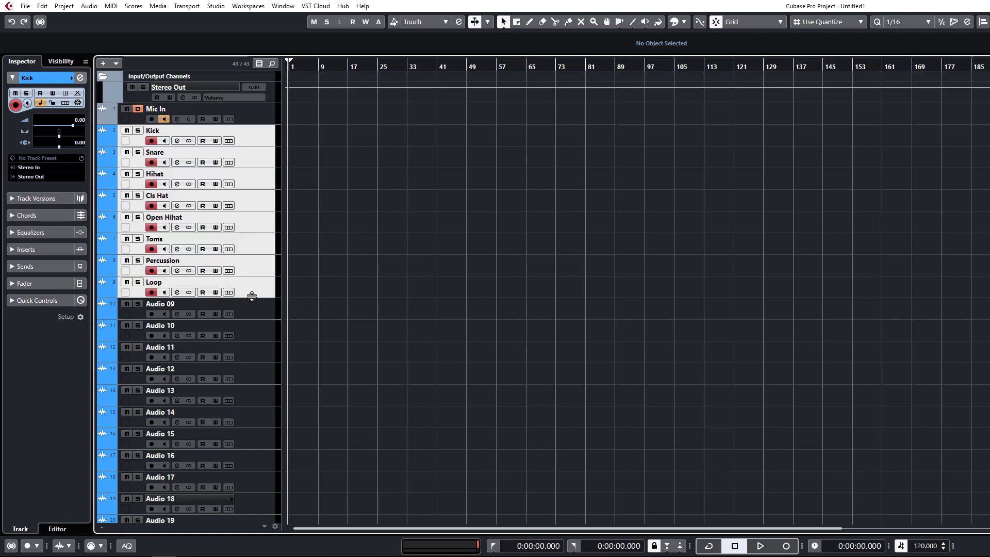
Move the selected drum tracks into a new folder track named Drums.
{"action": "right_click", "coordinate": [252, 136]}
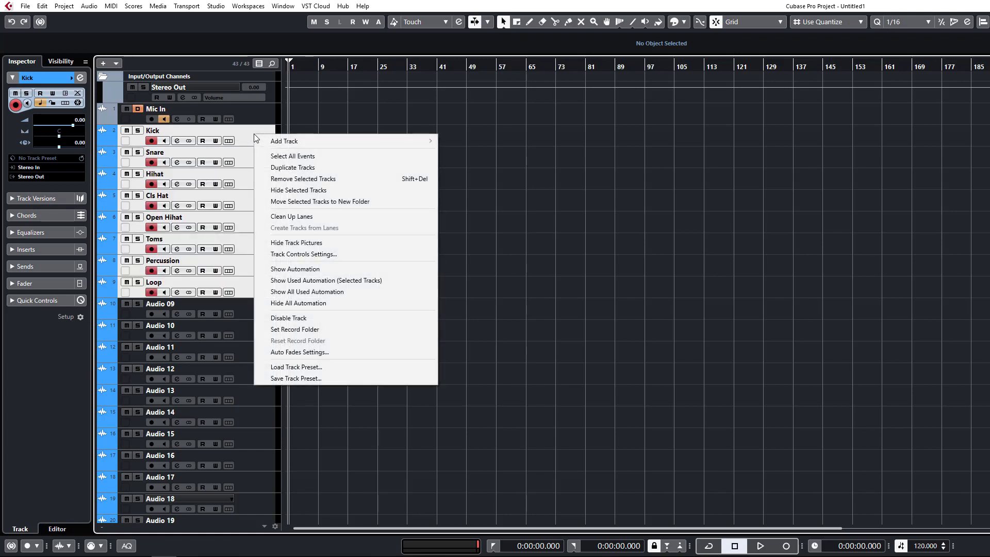
{"action": "mouse_move", "coordinate": [309, 201]}
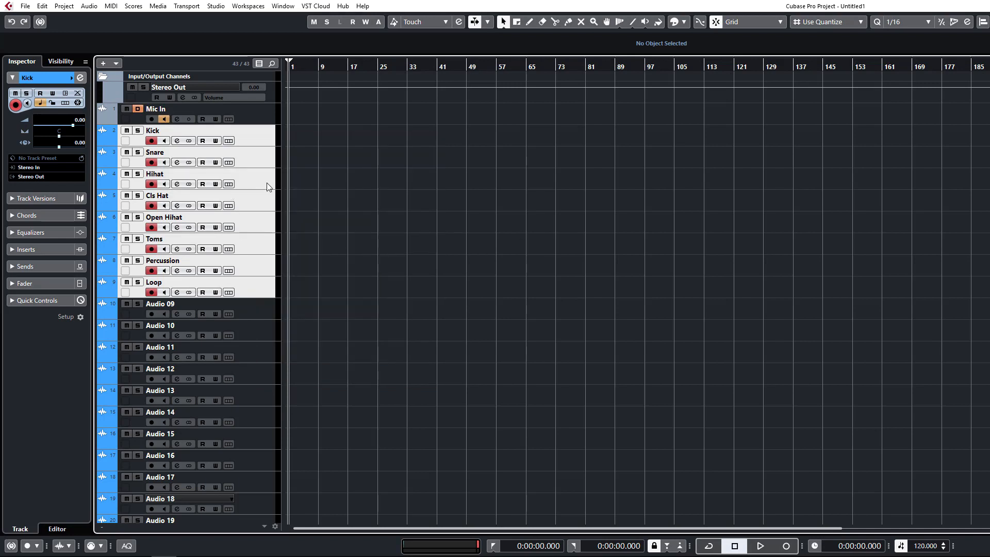
{"action": "right_click", "coordinate": [267, 183]}
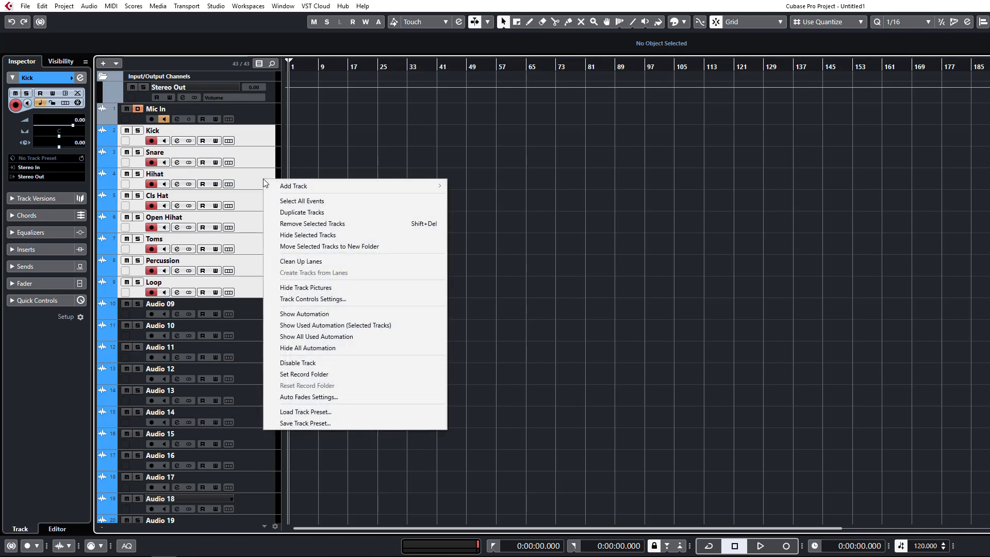
{"action": "mouse_move", "coordinate": [329, 246]}
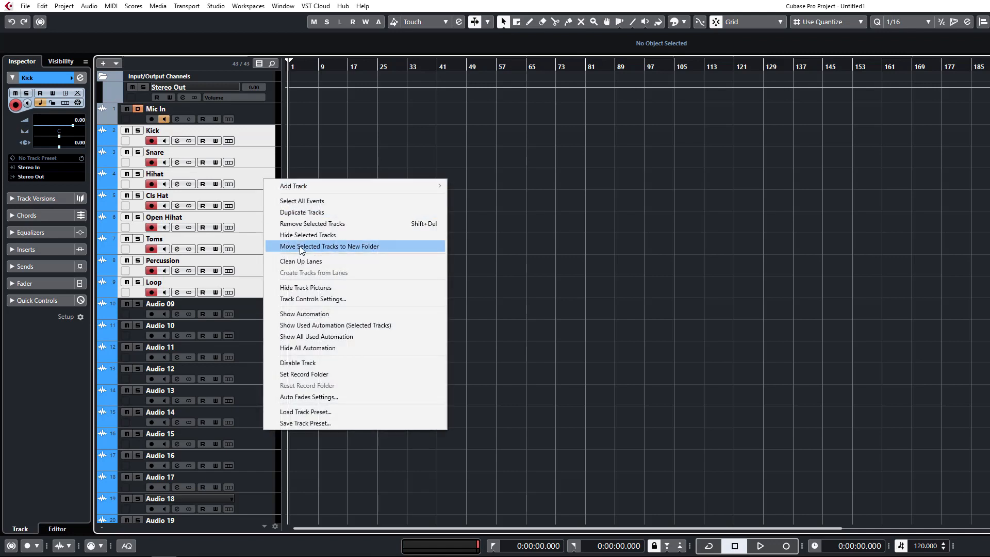
{"action": "left_click", "coordinate": [329, 246]}
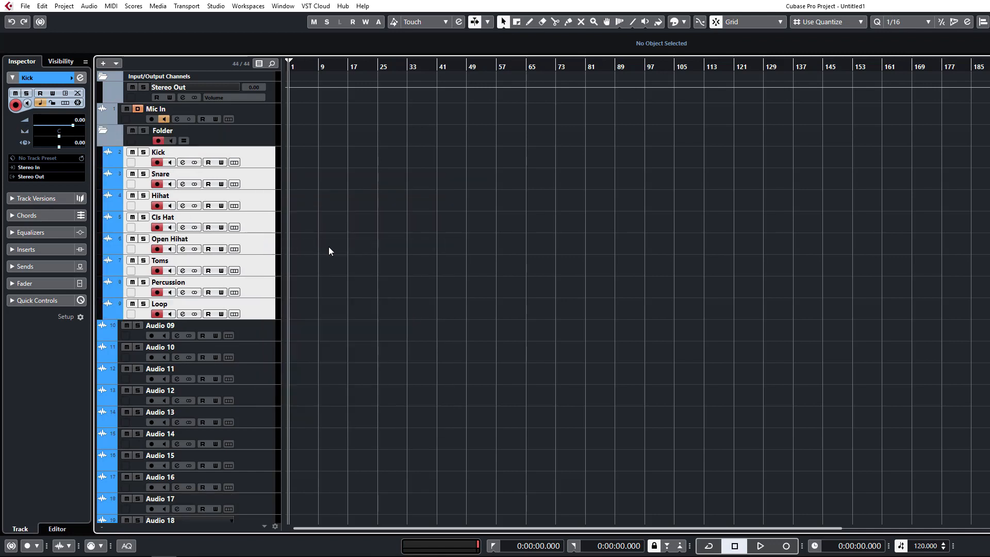
{"action": "left_click", "coordinate": [163, 130]}
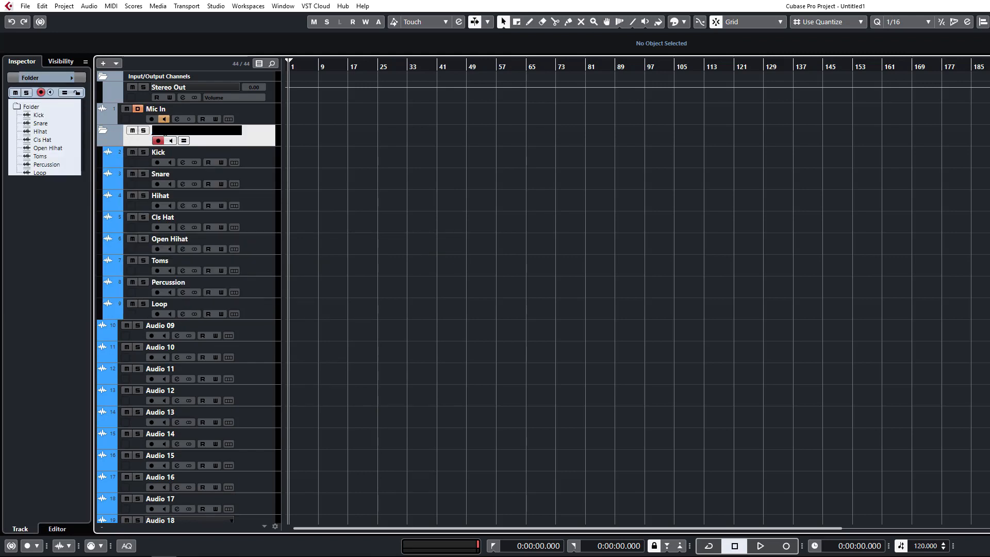
{"action": "type", "text": "Drums"}
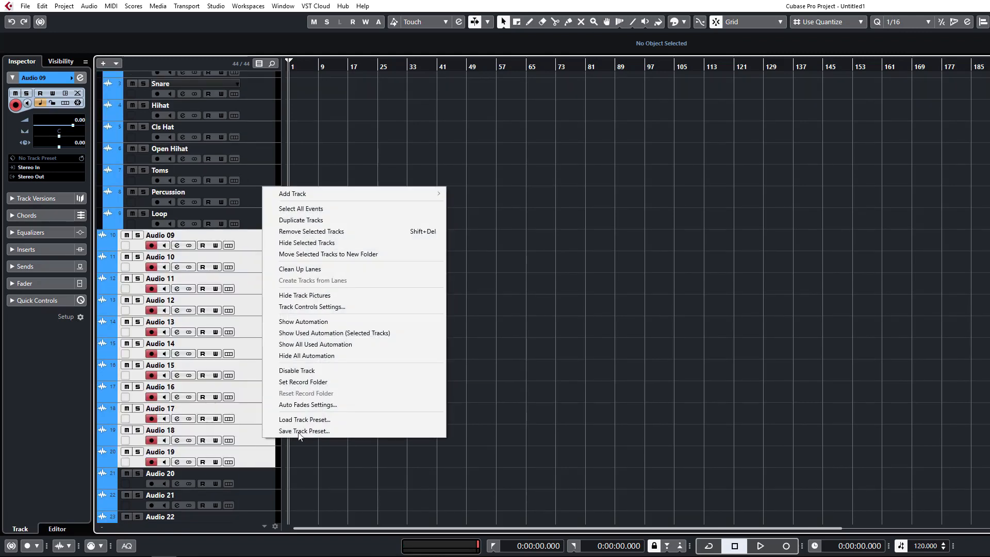
Put Audio 09 onward into a folder named Leads, then collapse and re-expand Drums.
{"action": "left_click", "coordinate": [328, 255]}
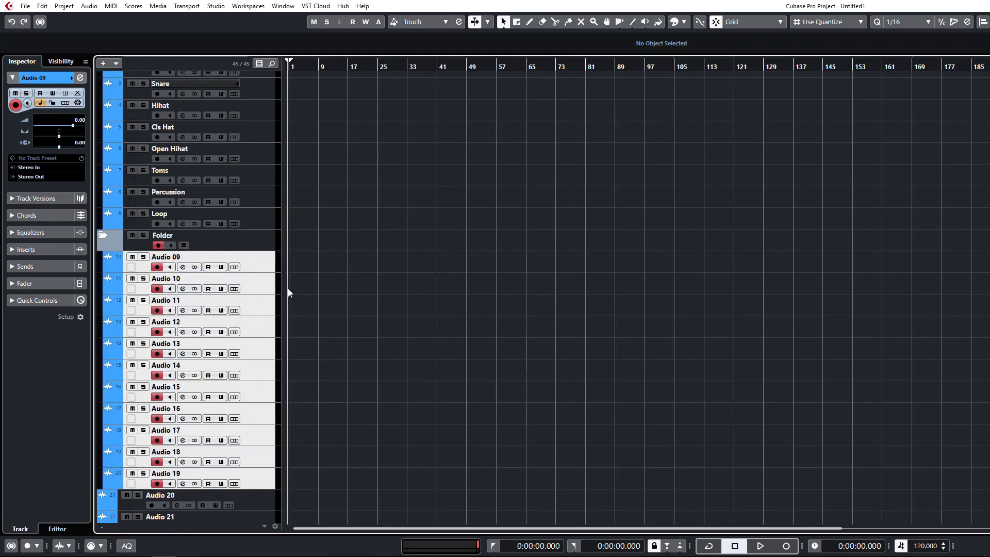
{"action": "scroll", "scroll_direction": "down", "scroll_amount": 3}
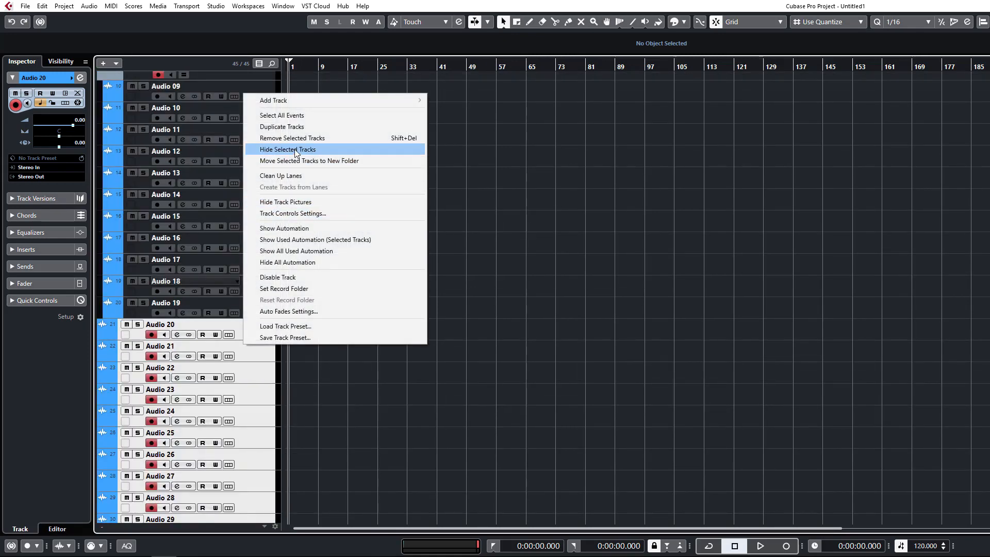
{"action": "left_click", "coordinate": [309, 161]}
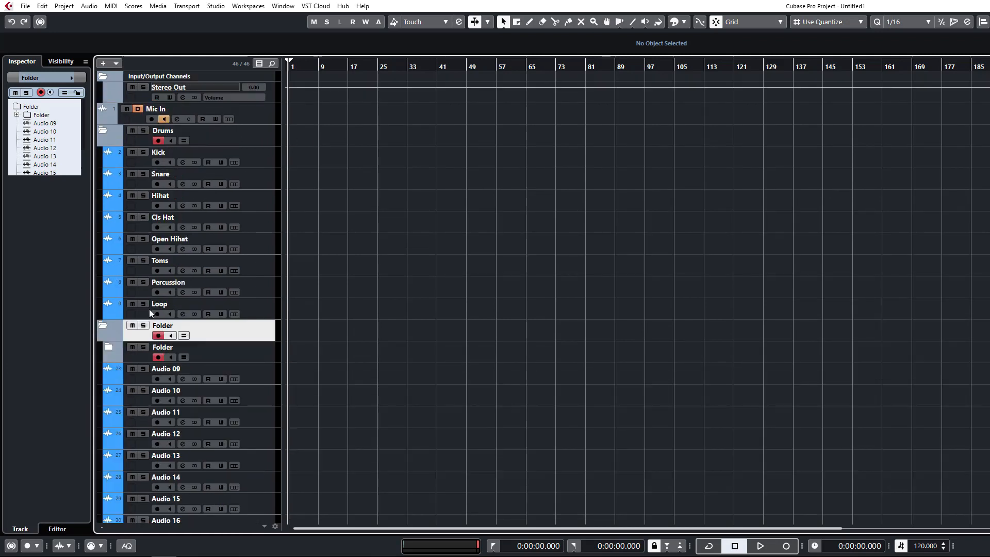
{"action": "type", "text": "Leads"}
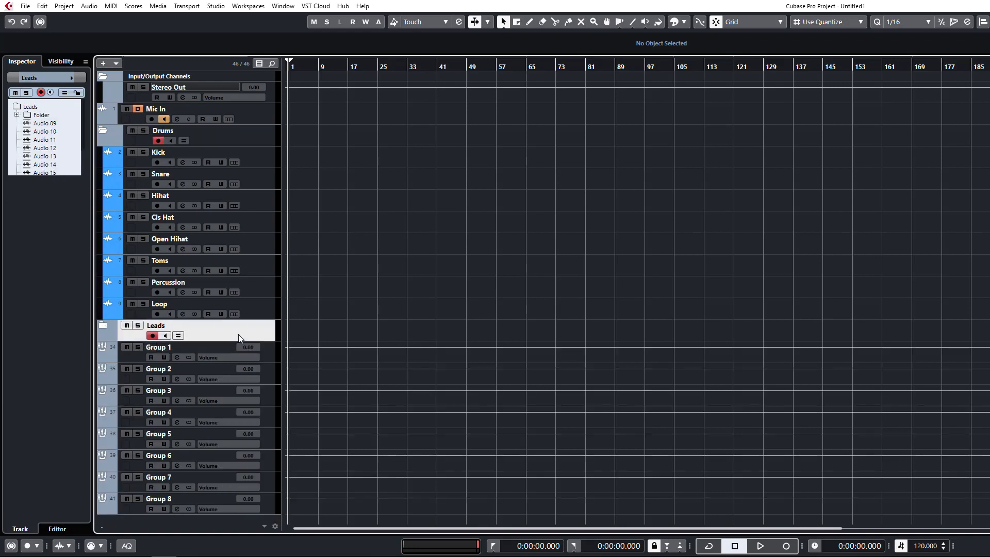
{"action": "left_click", "coordinate": [106, 133]}
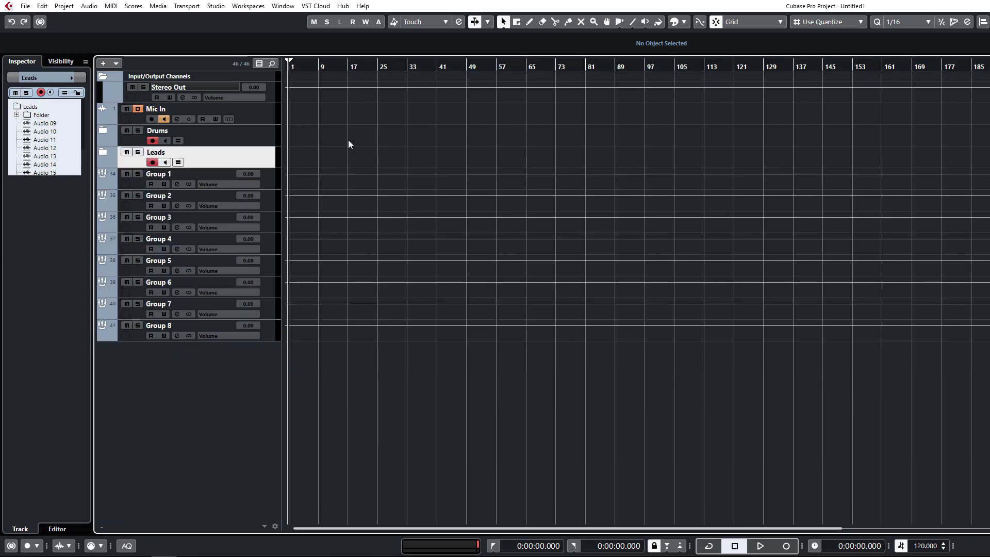
{"action": "mouse_move", "coordinate": [117, 134]}
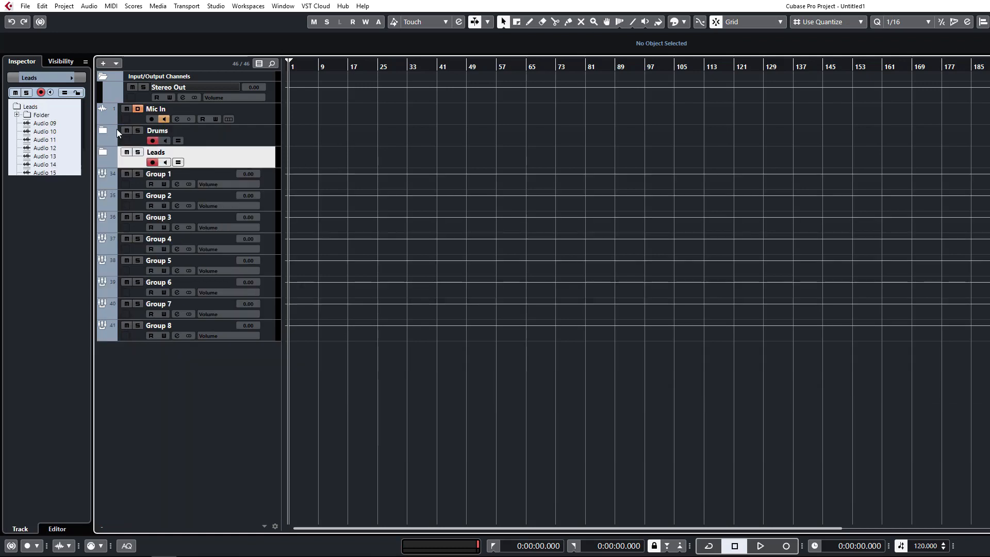
{"action": "mouse_move", "coordinate": [76, 343]}
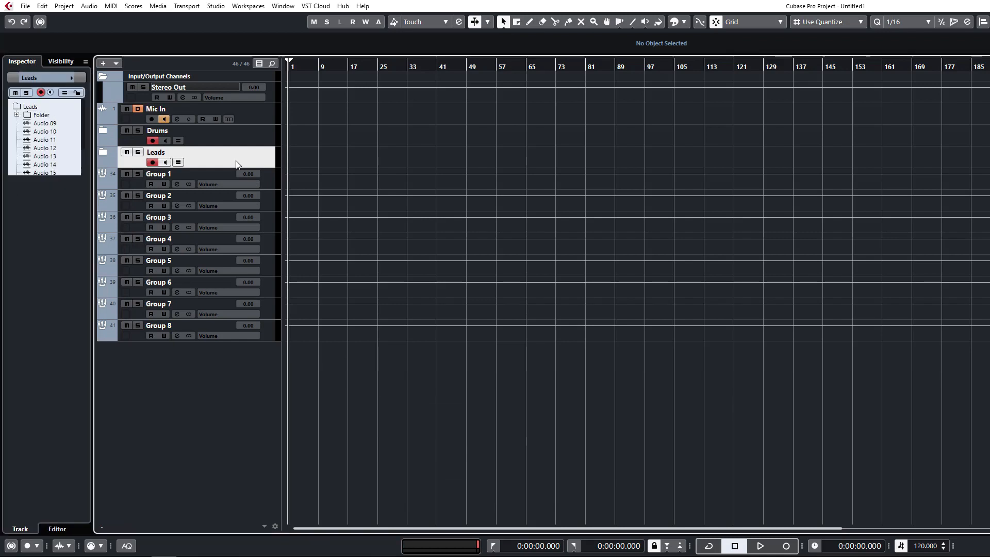
{"action": "left_click", "coordinate": [157, 130]}
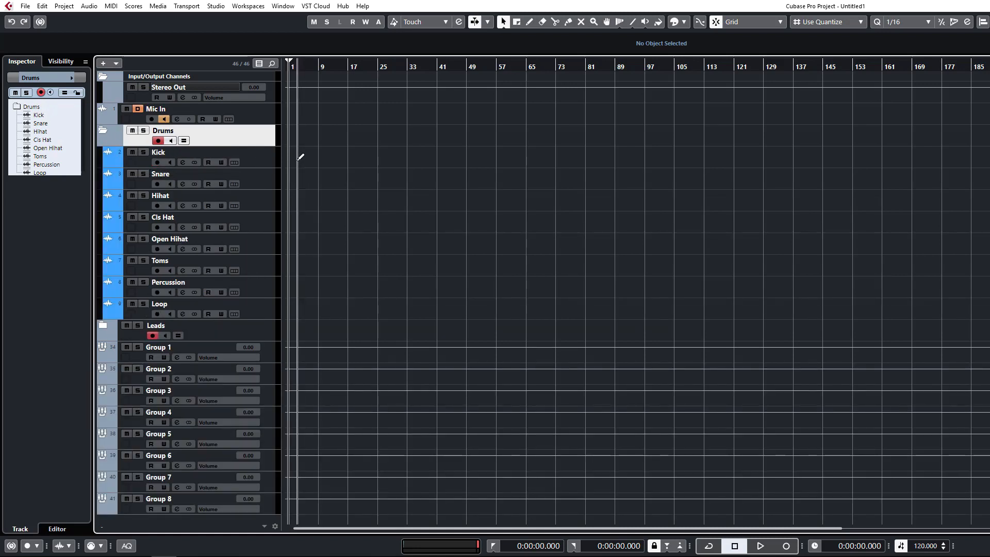
Draw parts on the drum tracks, reset quantize to 1/16, and collapse the Drums folder.
{"action": "left_click_drag", "start_coordinate": [300, 180], "coordinate": [357, 179]}
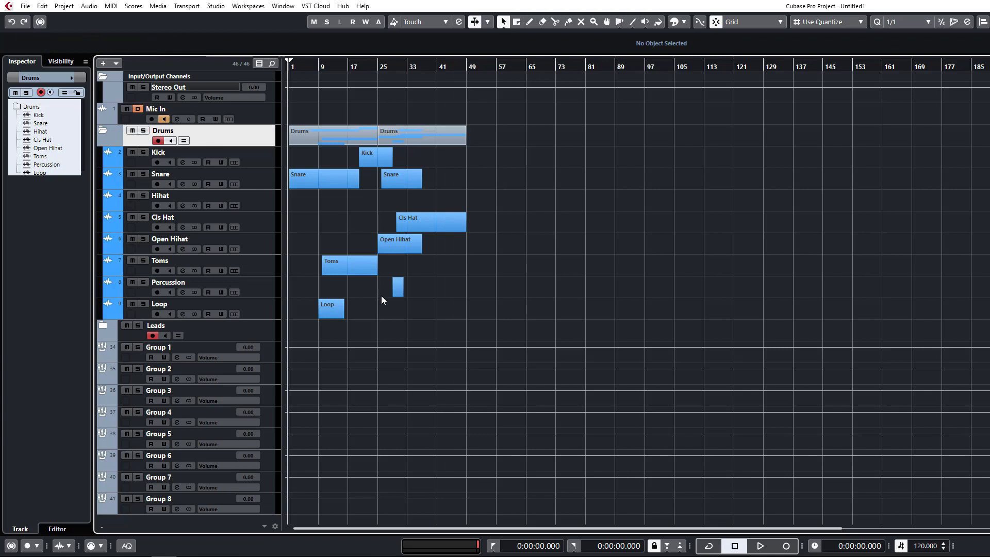
{"action": "left_click", "coordinate": [926, 23]}
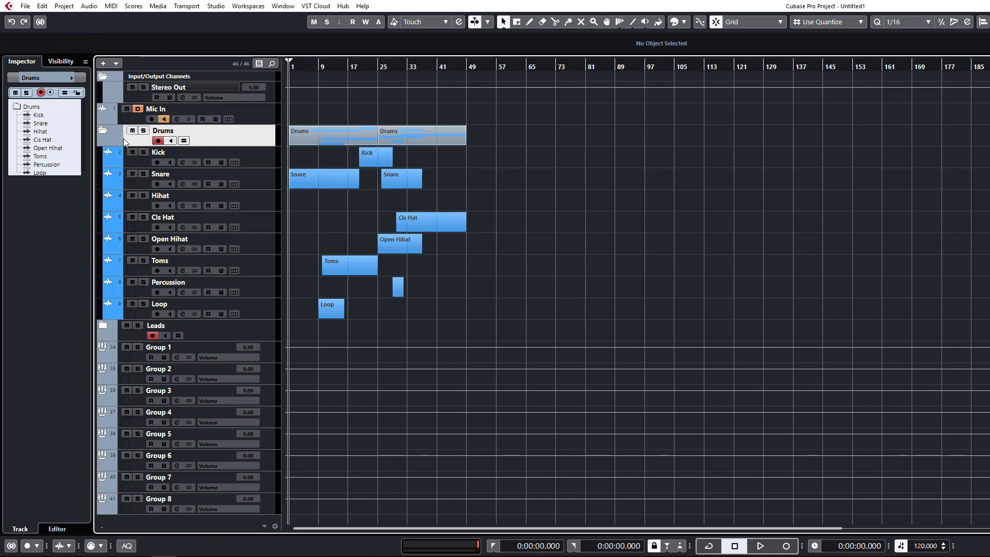
{"action": "left_click", "coordinate": [106, 131]}
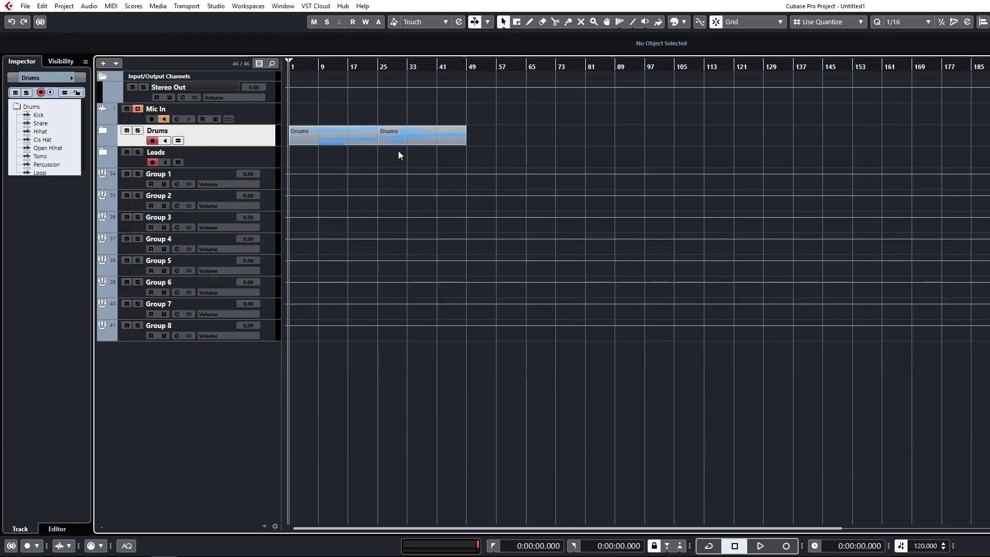
{"action": "mouse_move", "coordinate": [447, 182]}
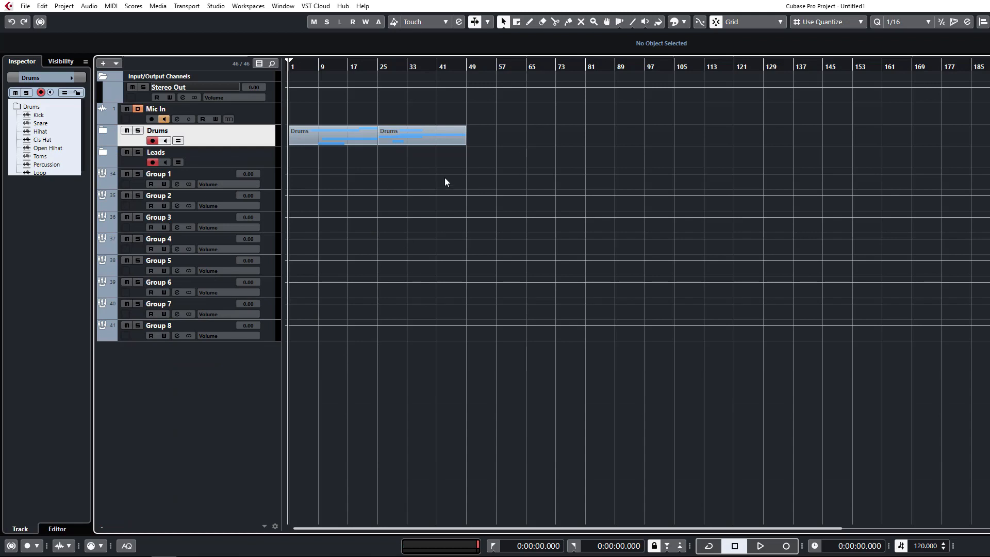
{"action": "mouse_move", "coordinate": [239, 176]}
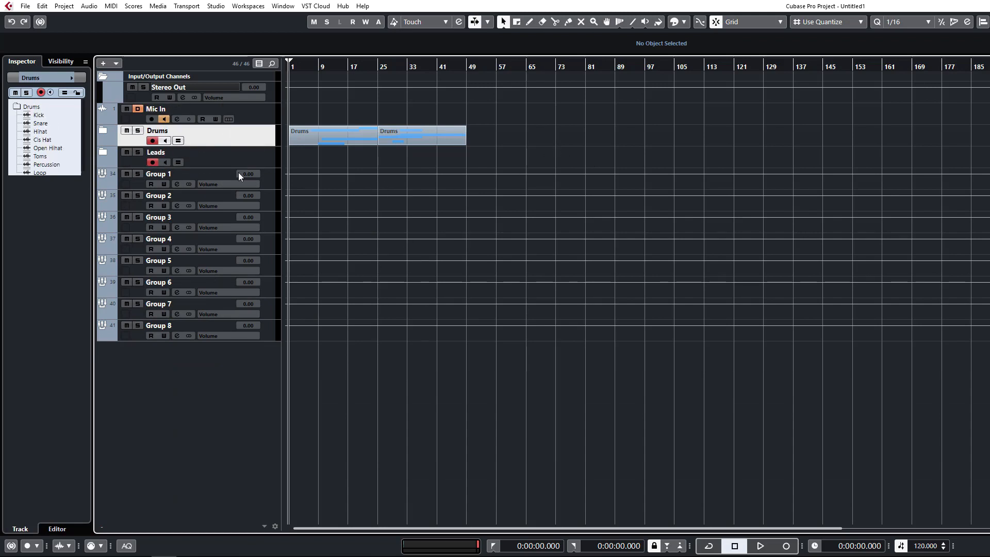
{"action": "mouse_move", "coordinate": [37, 194]}
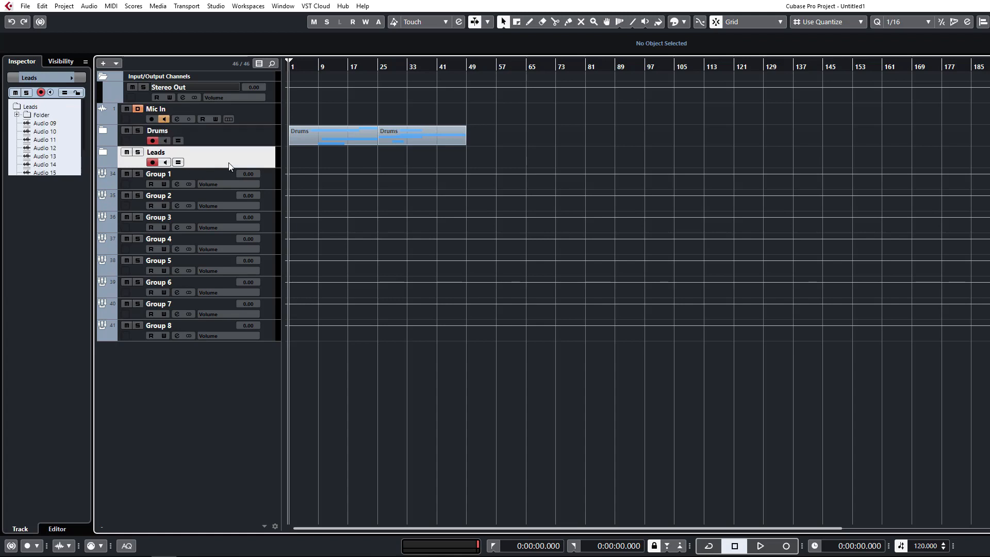
{"action": "scroll", "scroll_direction": "down", "scroll_amount": 3}
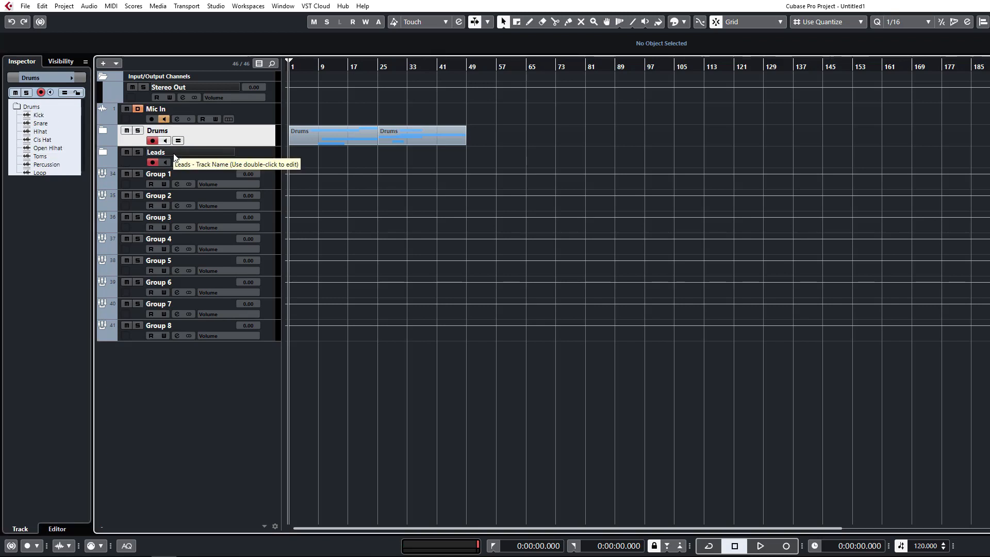
{"action": "mouse_move", "coordinate": [65, 130]}
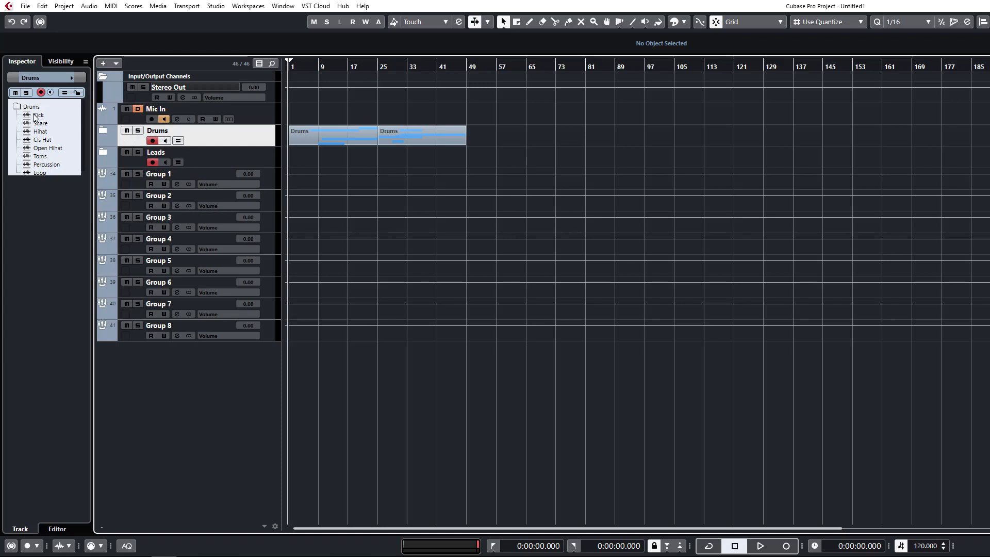
Select Kick in the Inspector folder view and open an insert slot's plugin list.
{"action": "left_click", "coordinate": [36, 115]}
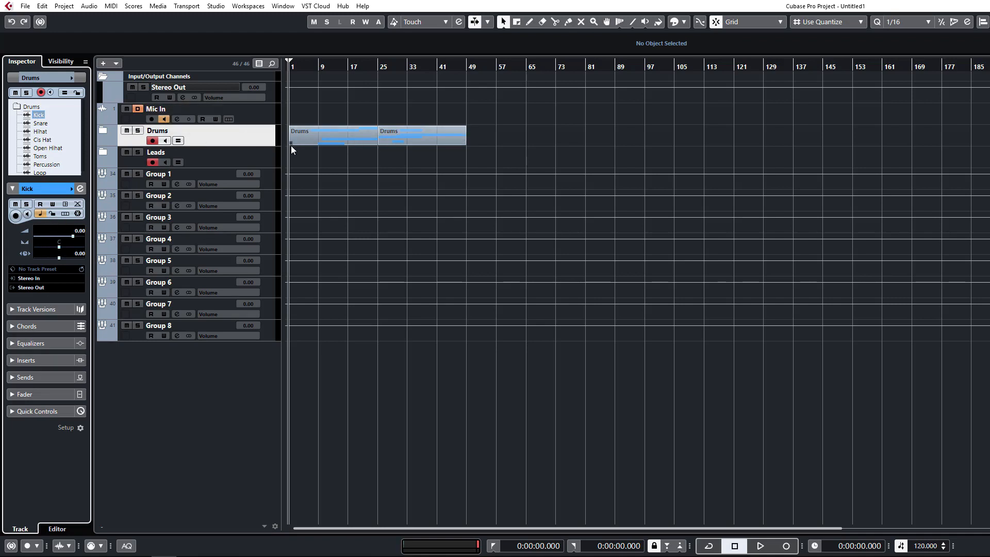
{"action": "mouse_move", "coordinate": [54, 241]}
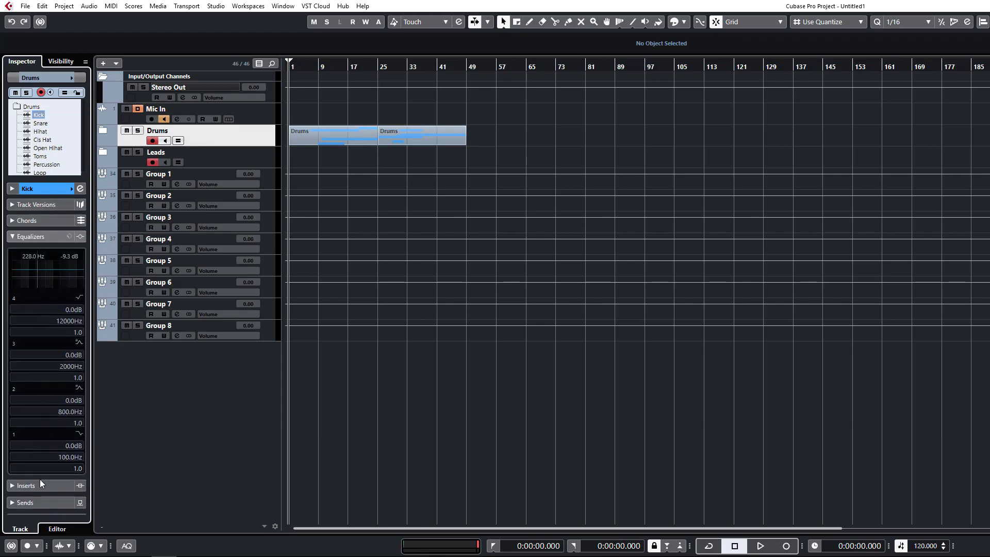
{"action": "left_click", "coordinate": [27, 252]}
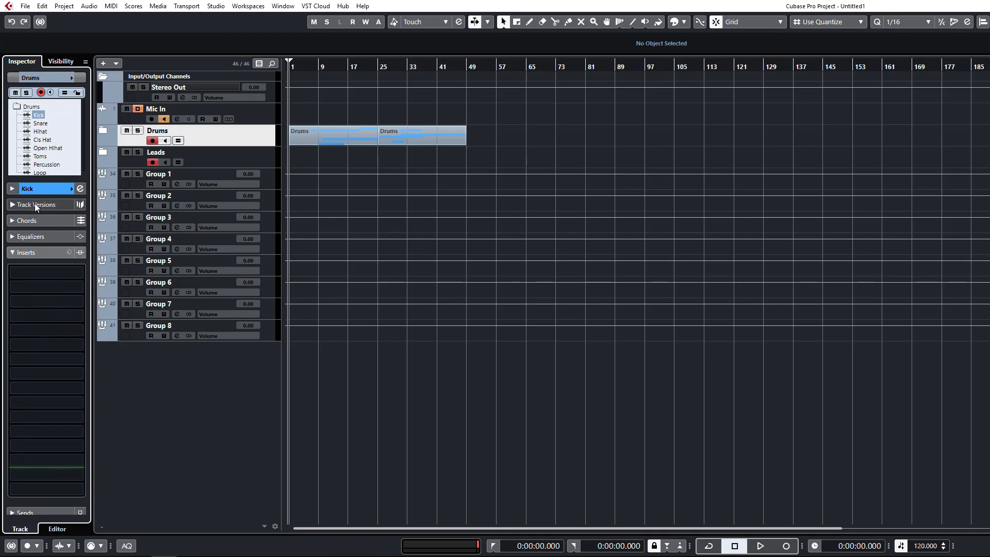
{"action": "left_click", "coordinate": [39, 204]}
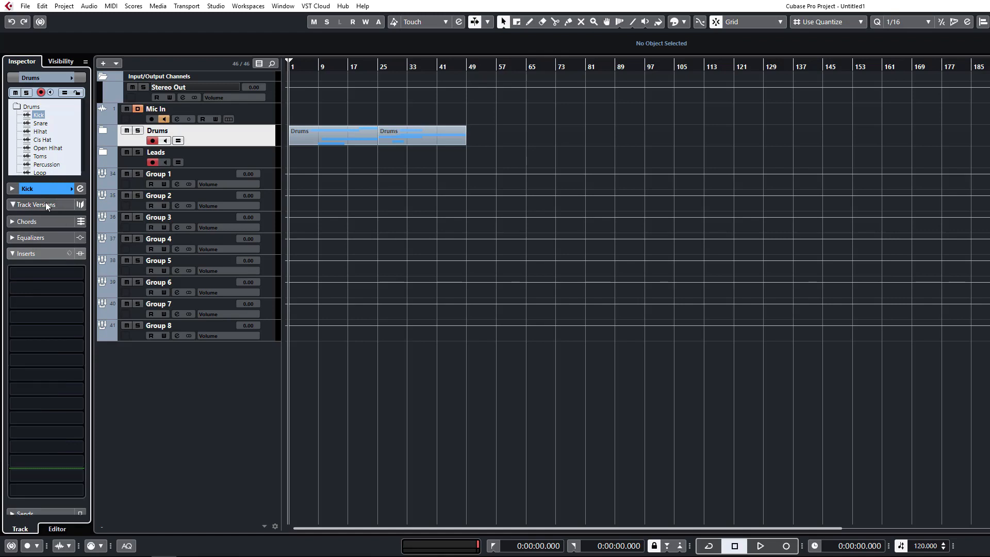
{"action": "left_click", "coordinate": [37, 204]}
{"action": "type", "text": "hg"}
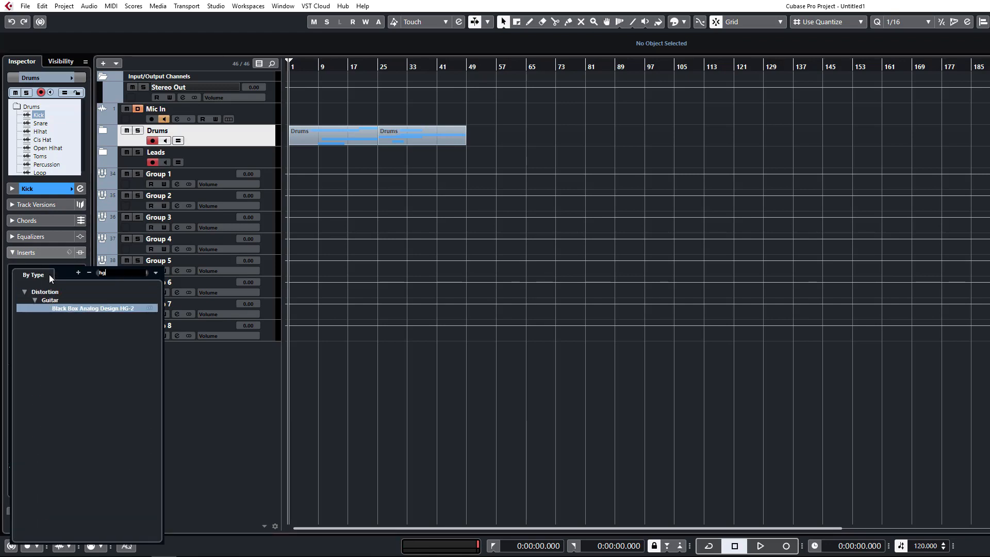
Search 'mil' and insert Millennia TCL-2 on Snare's first insert slot, closing its window.
{"action": "double_click", "coordinate": [94, 308]}
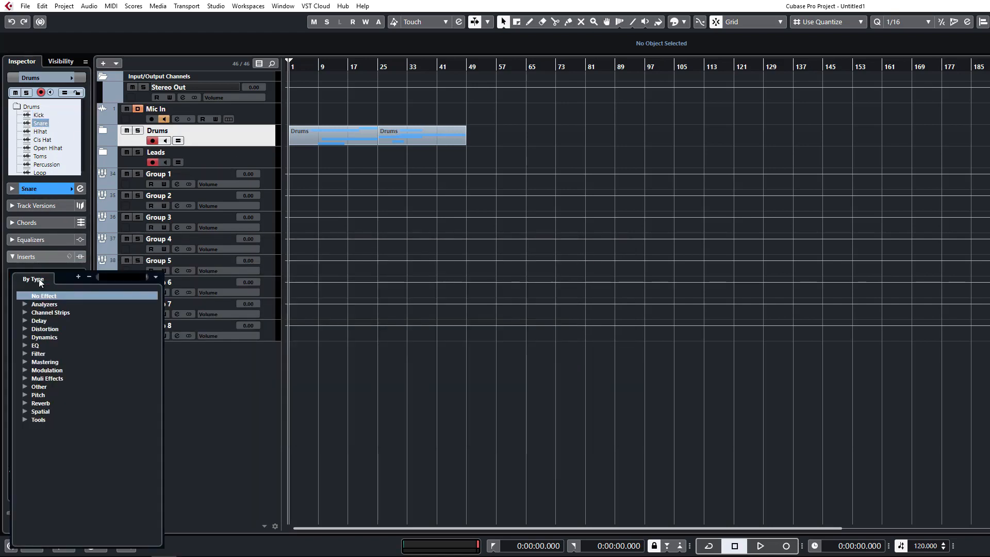
{"action": "type", "text": "mil"}
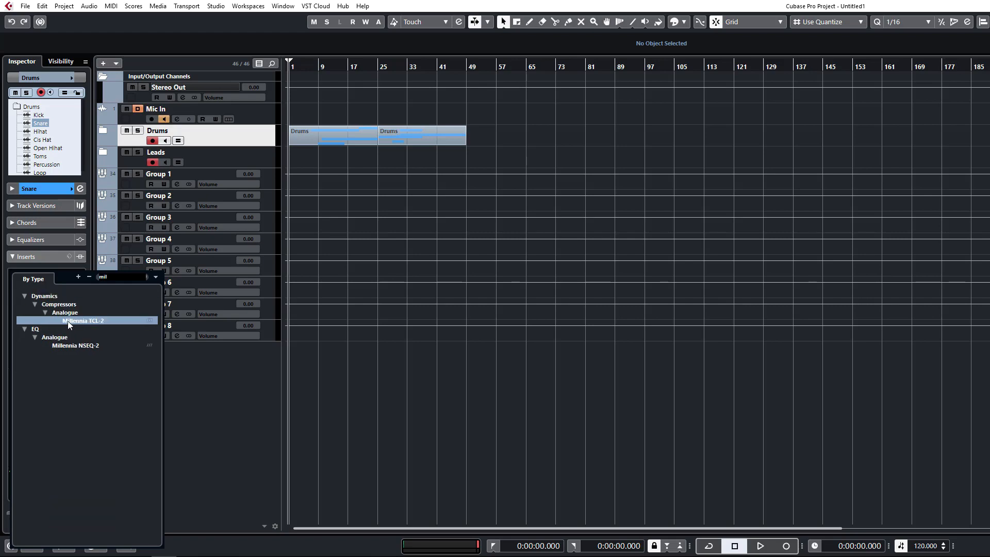
{"action": "double_click", "coordinate": [82, 320]}
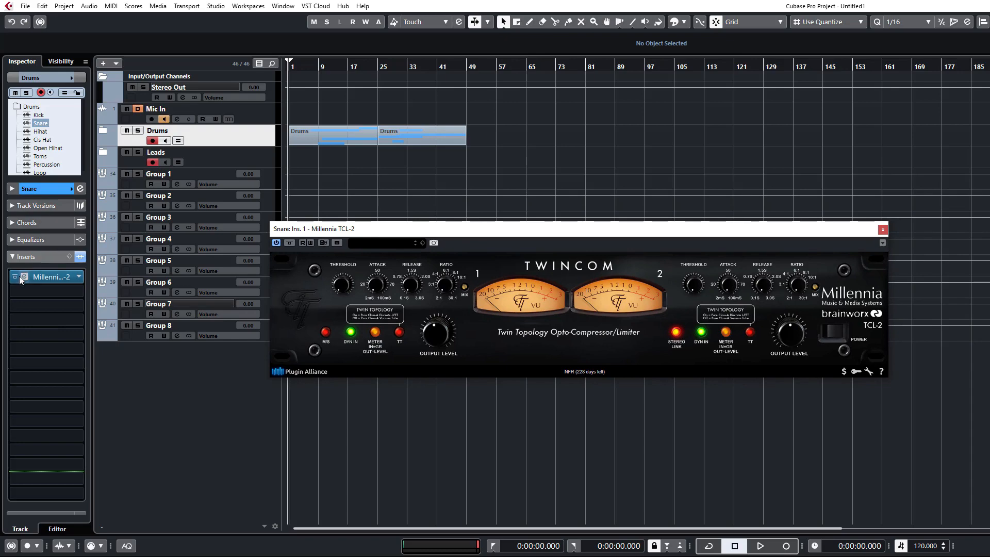
{"action": "left_click", "coordinate": [883, 229]}
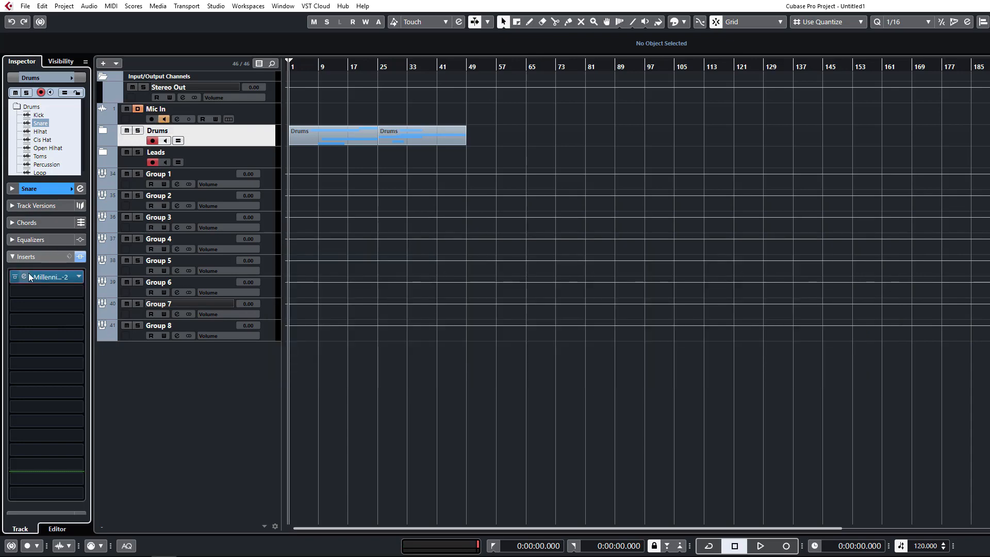
{"action": "double_click", "coordinate": [47, 277]}
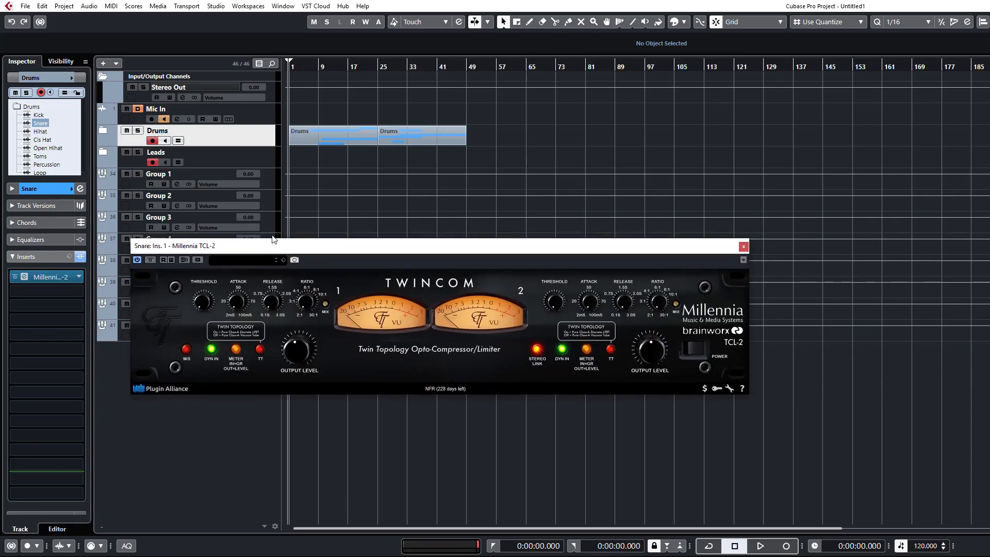
{"action": "left_click", "coordinate": [743, 246]}
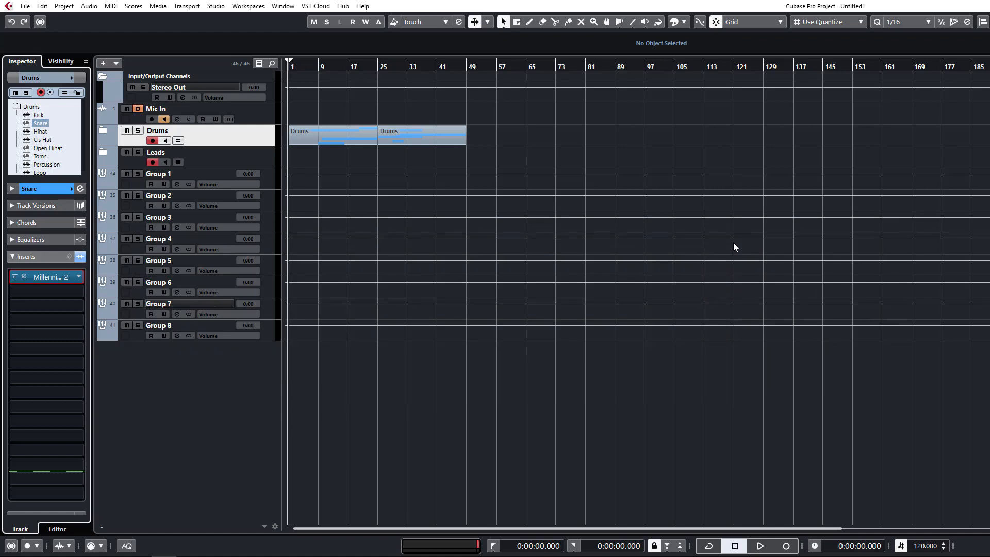
{"action": "mouse_move", "coordinate": [229, 152]}
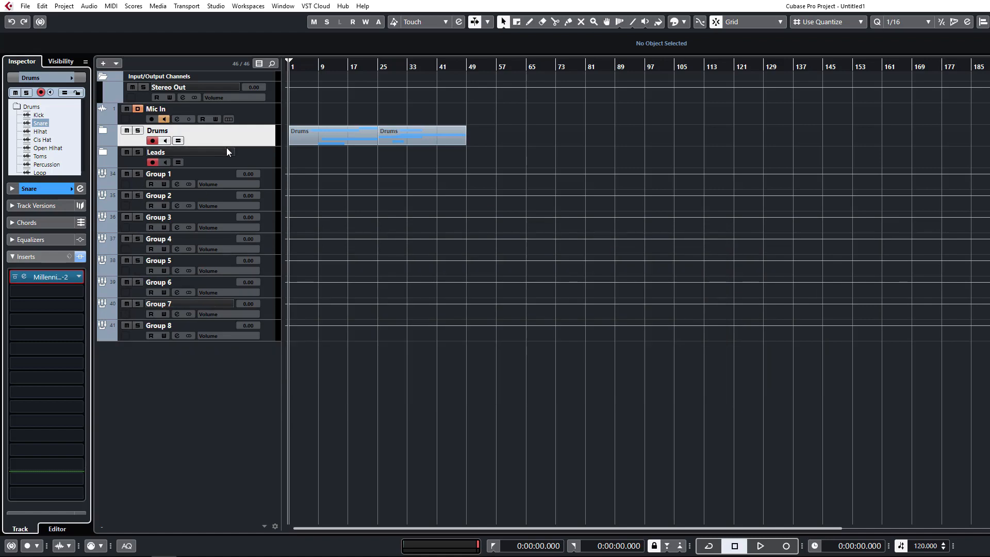
{"action": "mouse_move", "coordinate": [396, 169]}
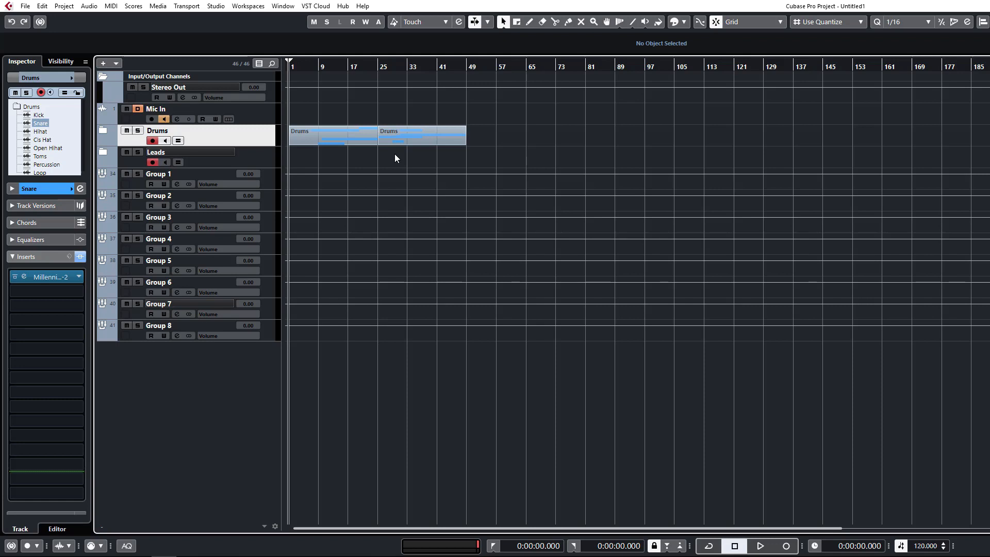
{"action": "mouse_move", "coordinate": [403, 148]}
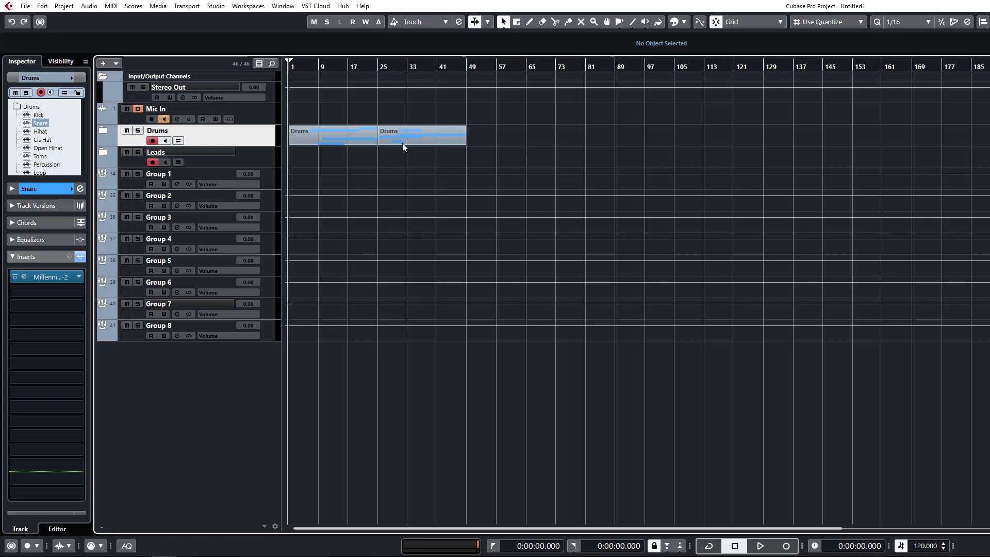